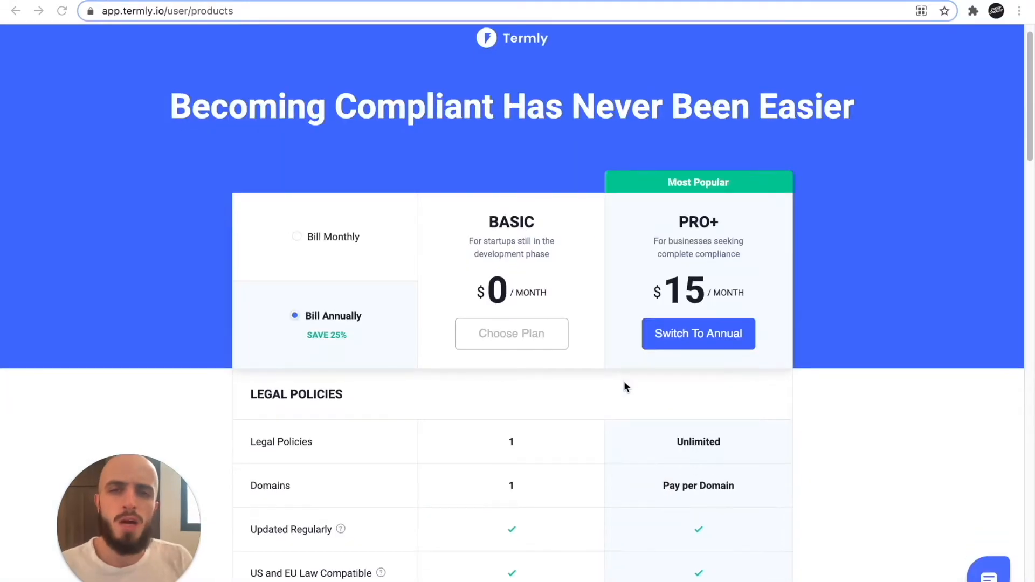
scroll("down", 3)
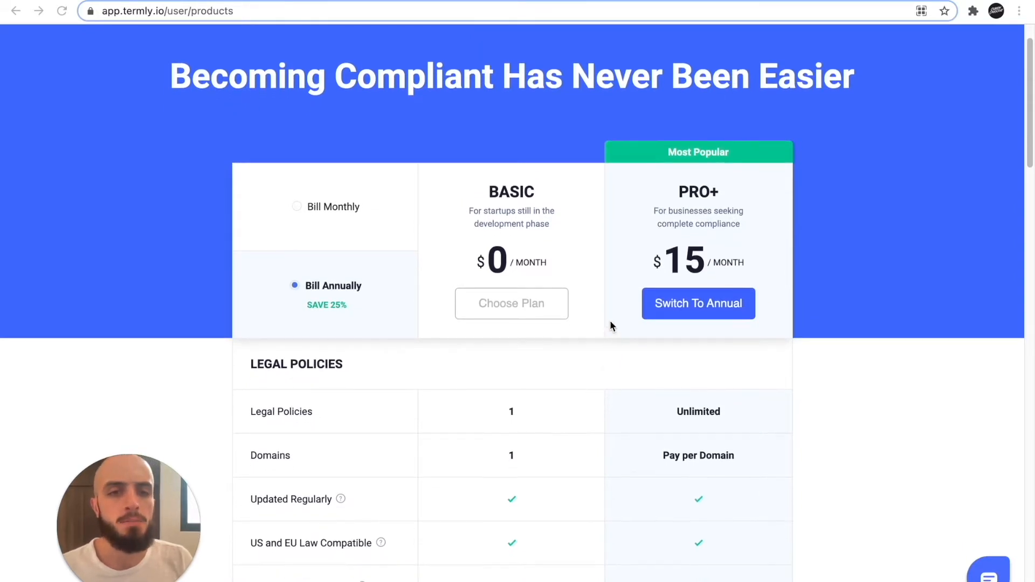
mouse_move(581, 386)
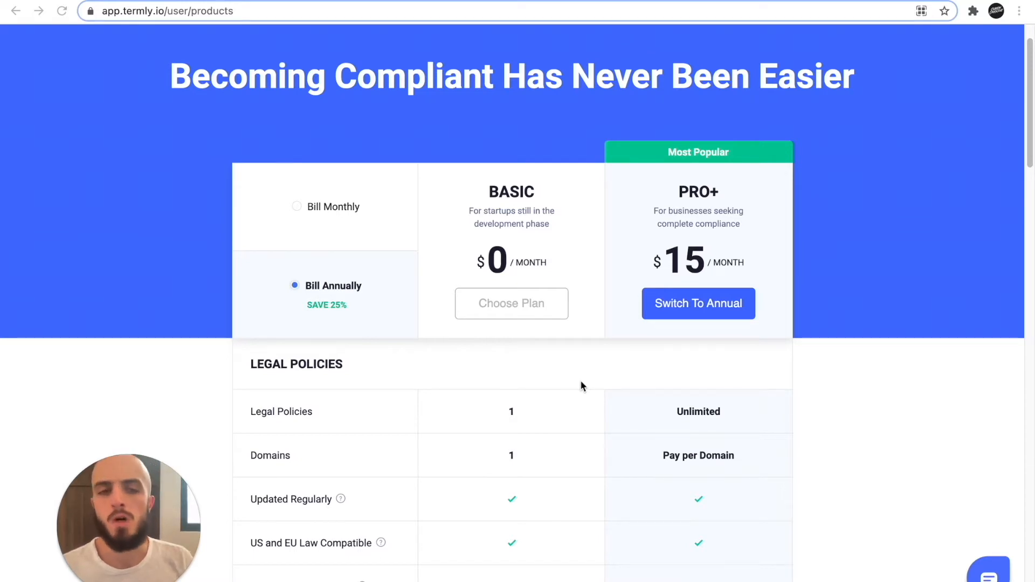
scroll("down", 3)
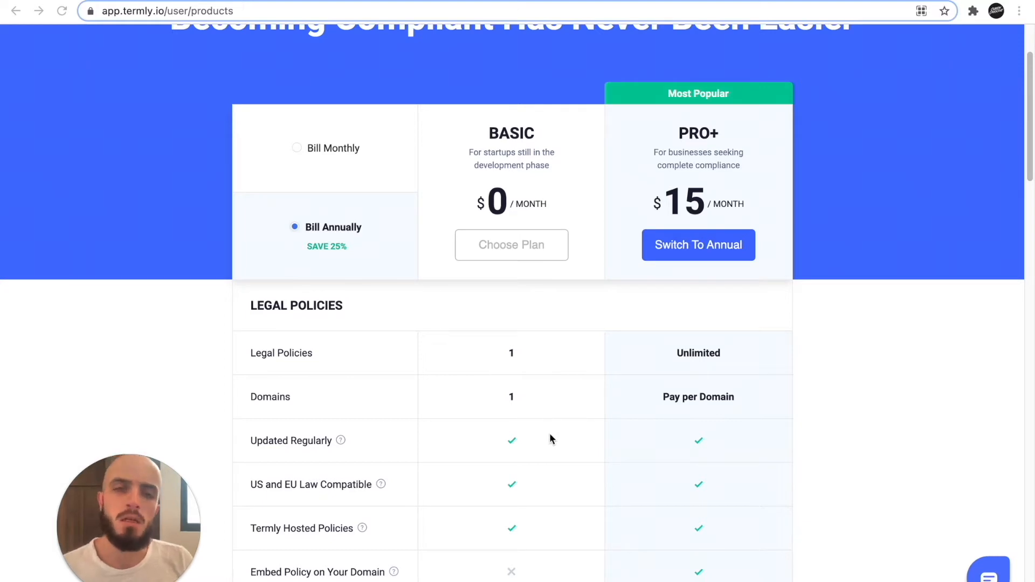
scroll("down", 3)
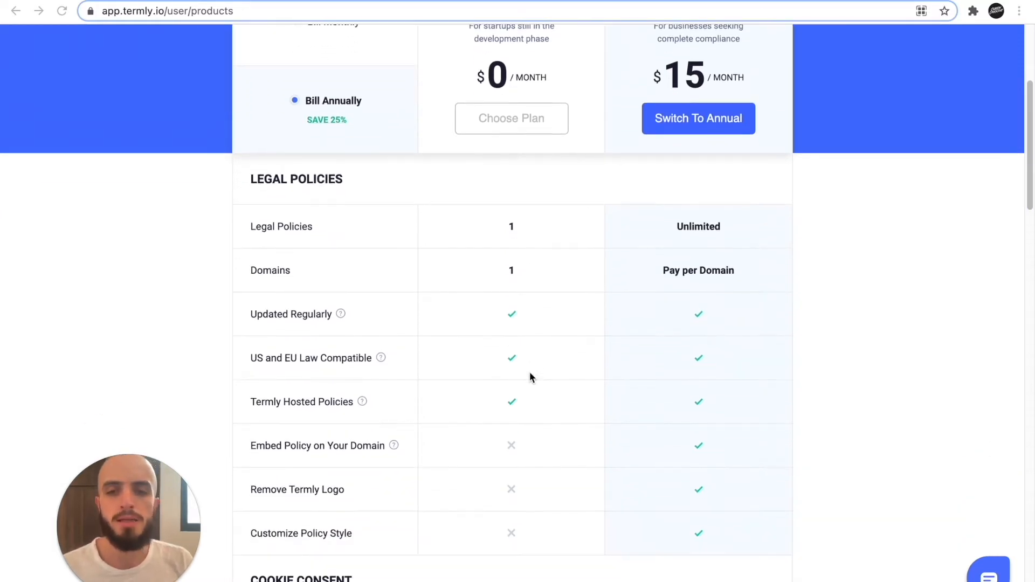
scroll("down", 3)
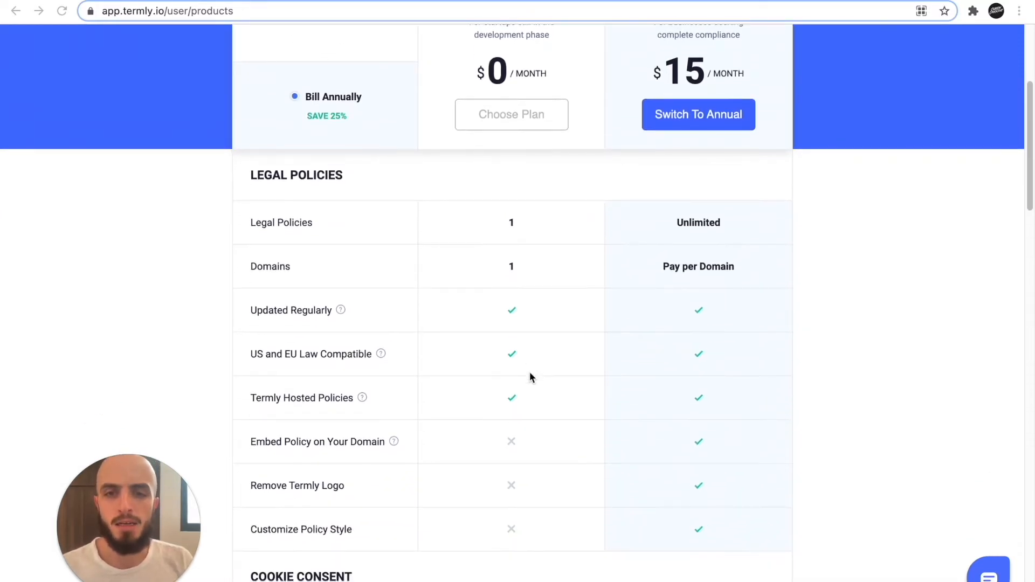
scroll("up", 3)
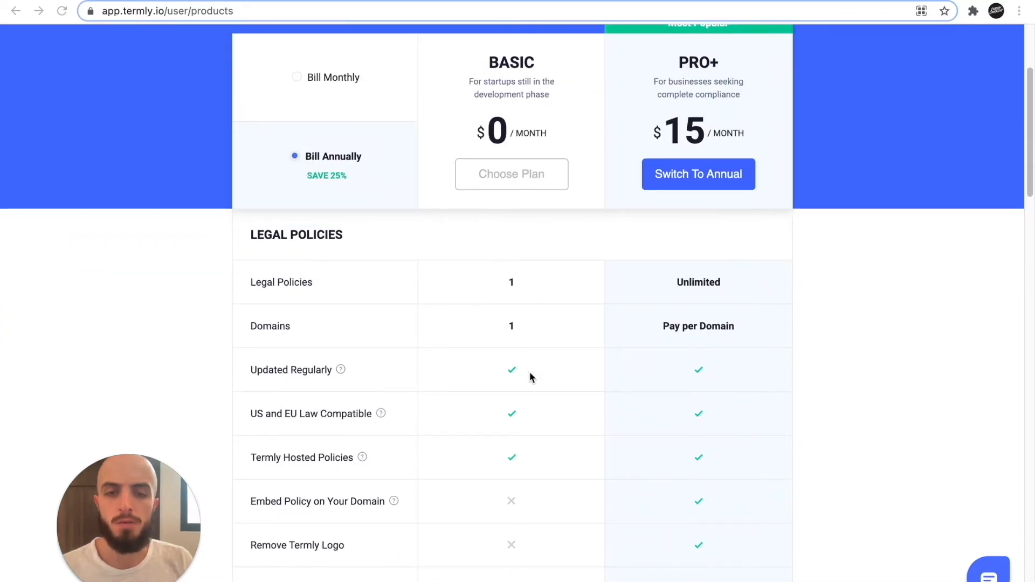
scroll("down", 3)
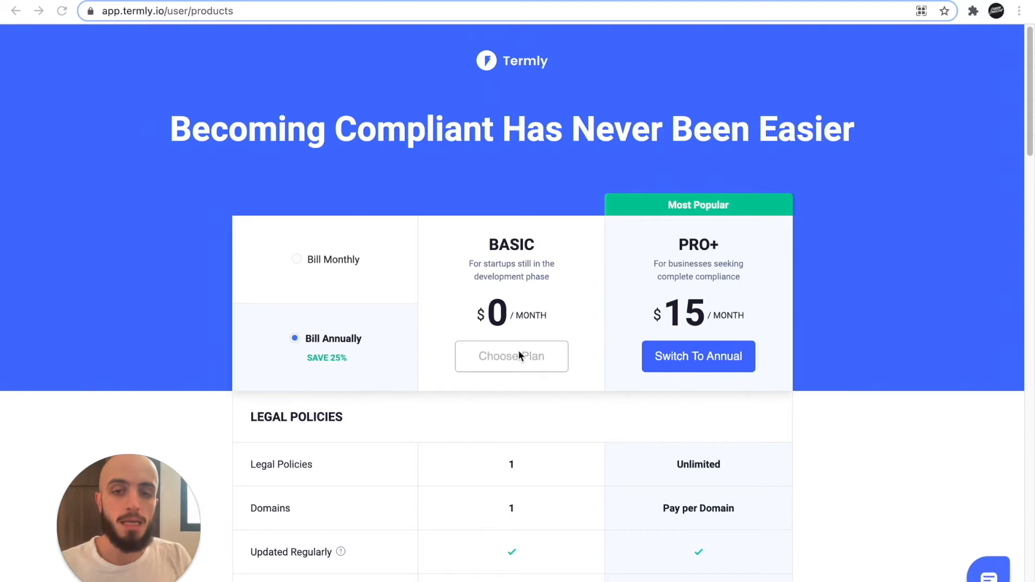
mouse_move(477, 379)
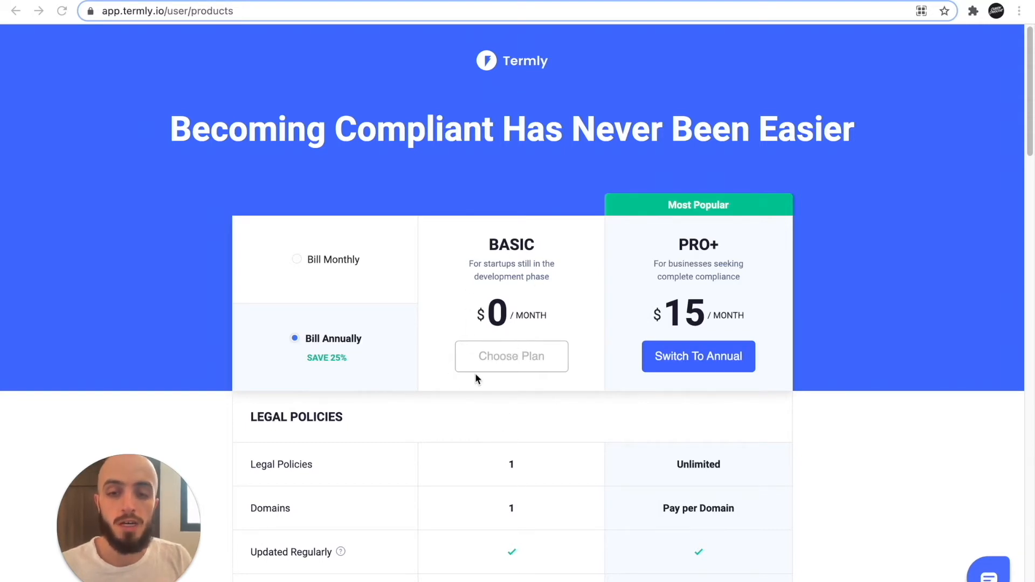
scroll("down", 3)
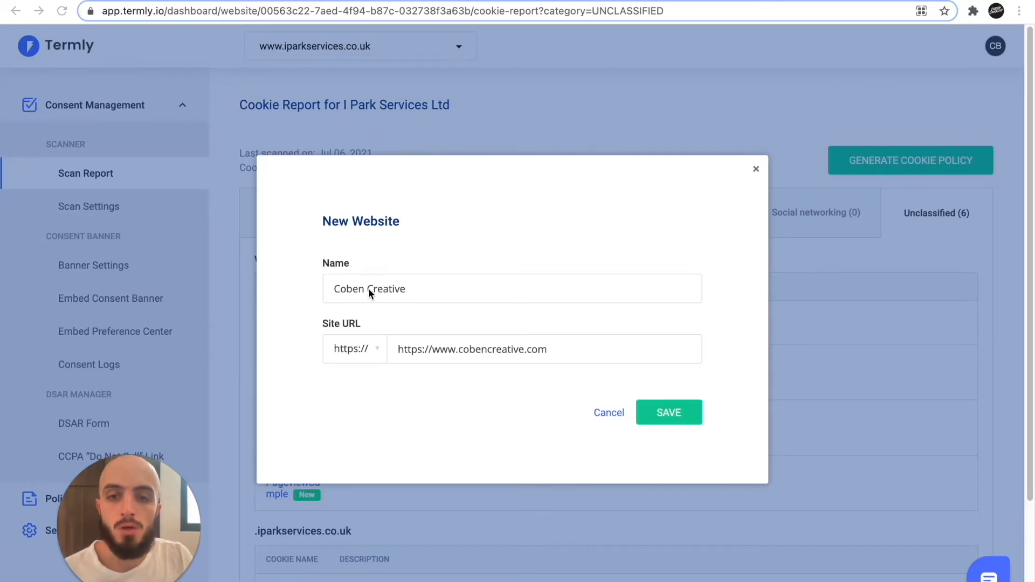
mouse_move(390, 303)
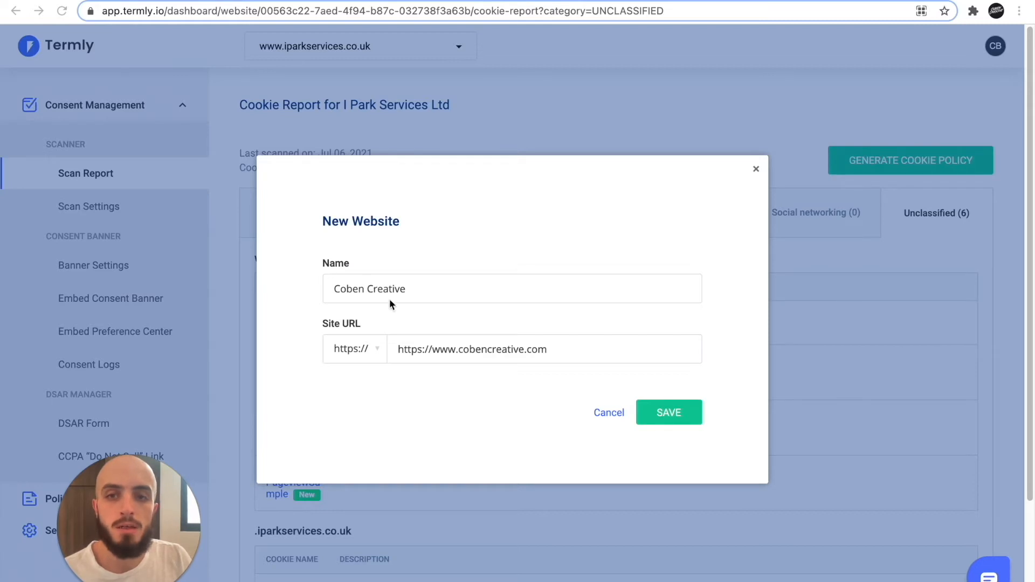
mouse_move(363, 362)
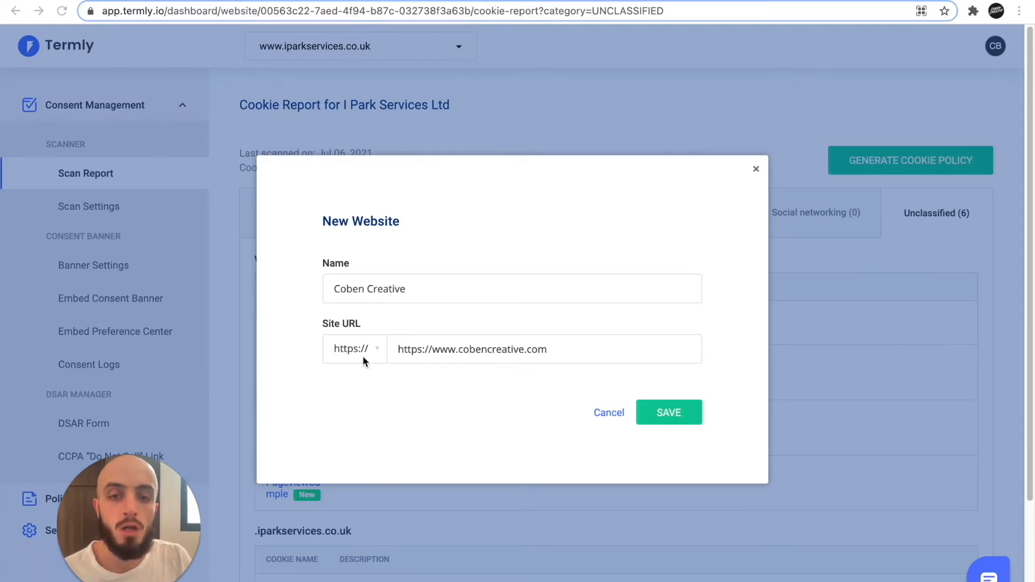
mouse_move(424, 357)
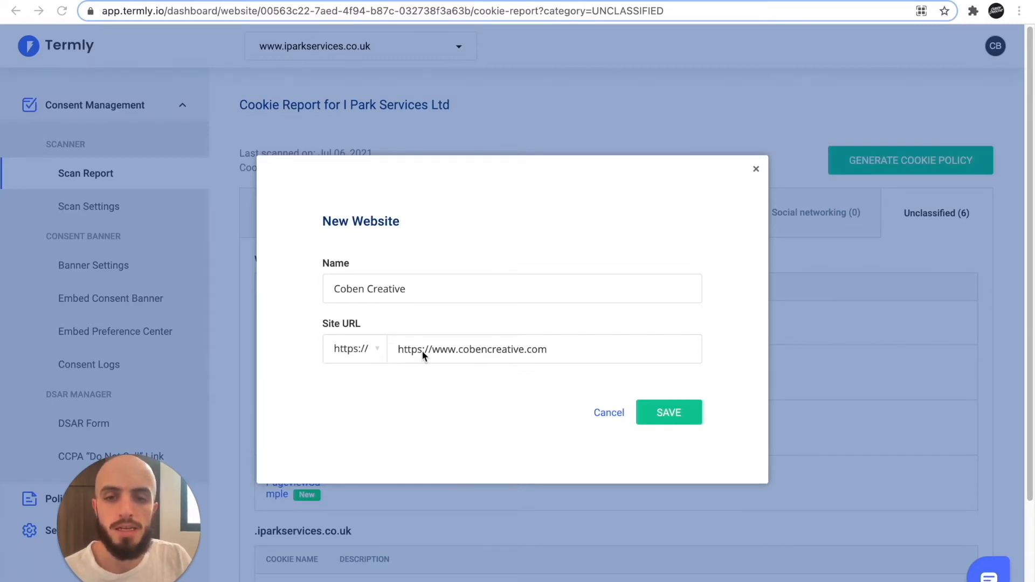
left_click(472, 349)
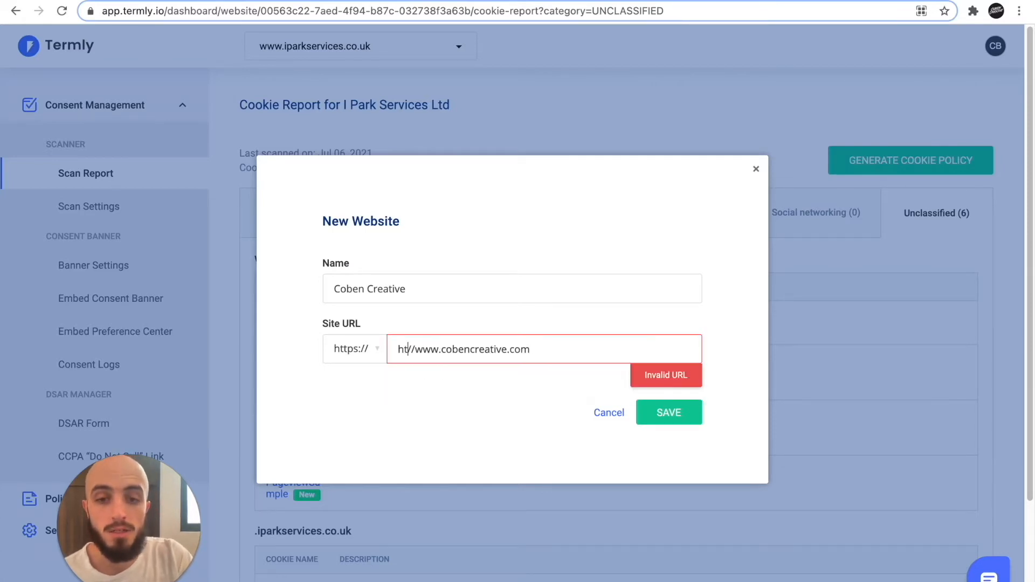
key("Backspace")
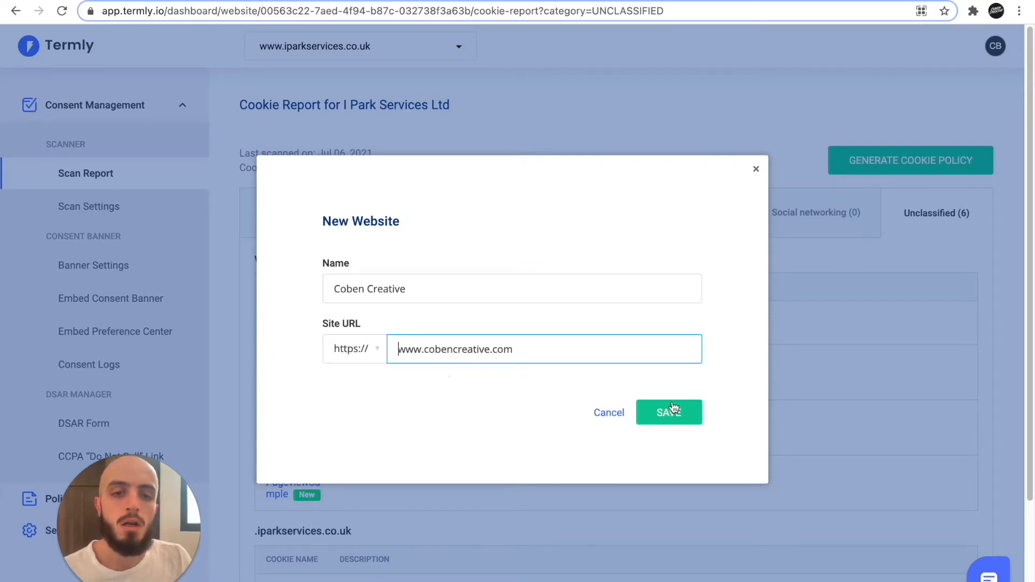
left_click(668, 412)
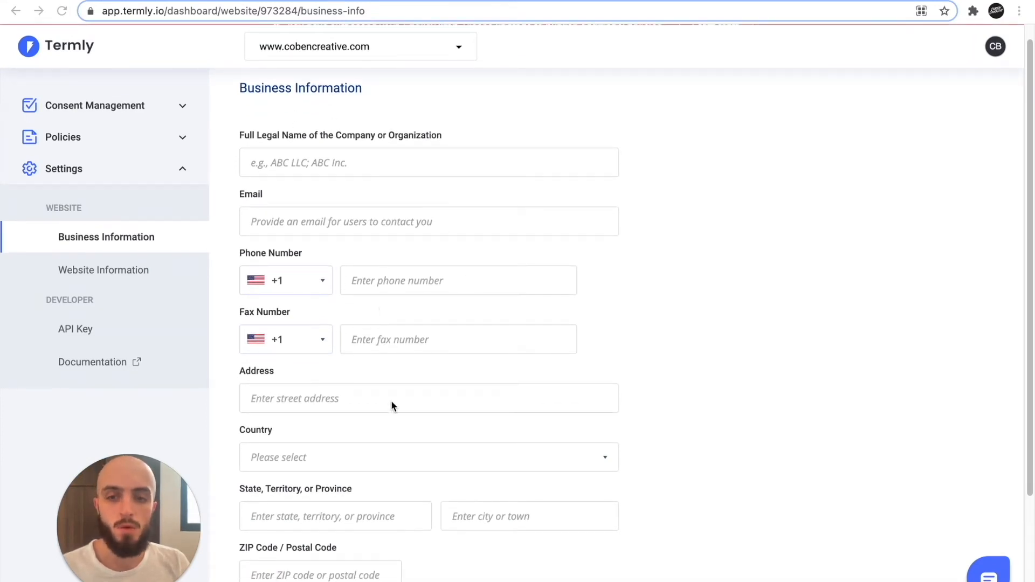
Review Website and Business Information settings, then go to Consent Management's Scan Report.
scroll("down", 3)
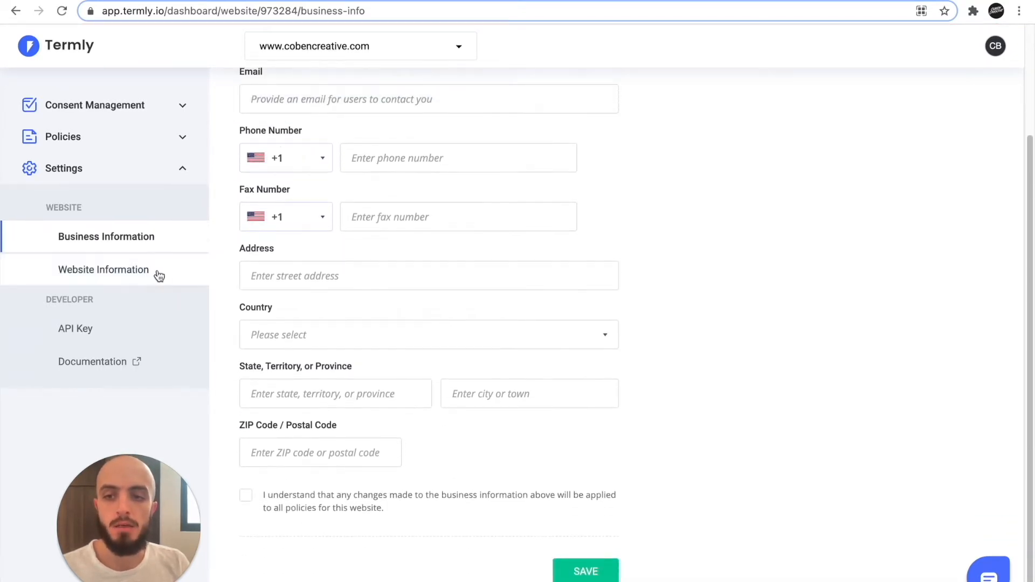
left_click(104, 270)
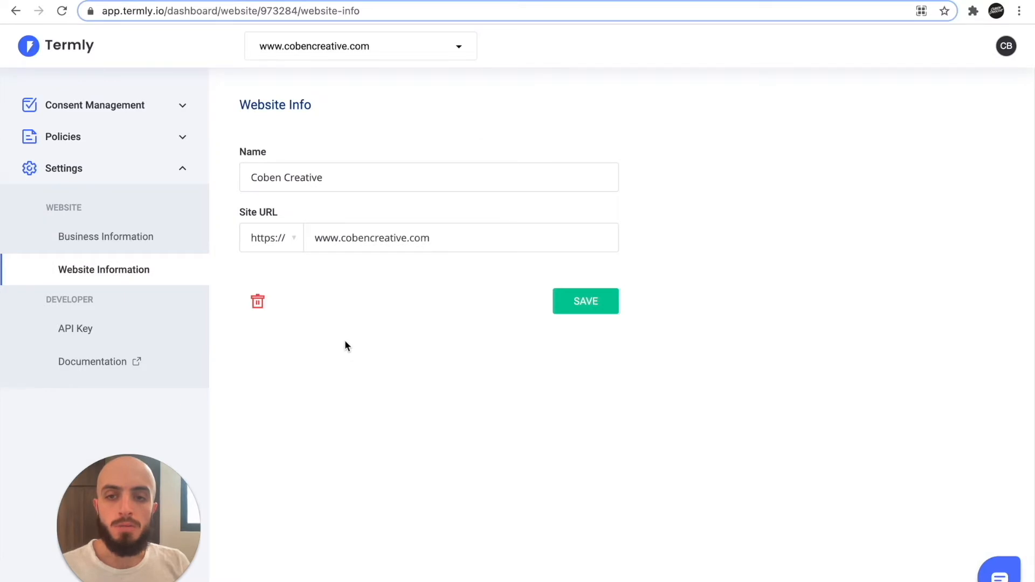
mouse_move(189, 302)
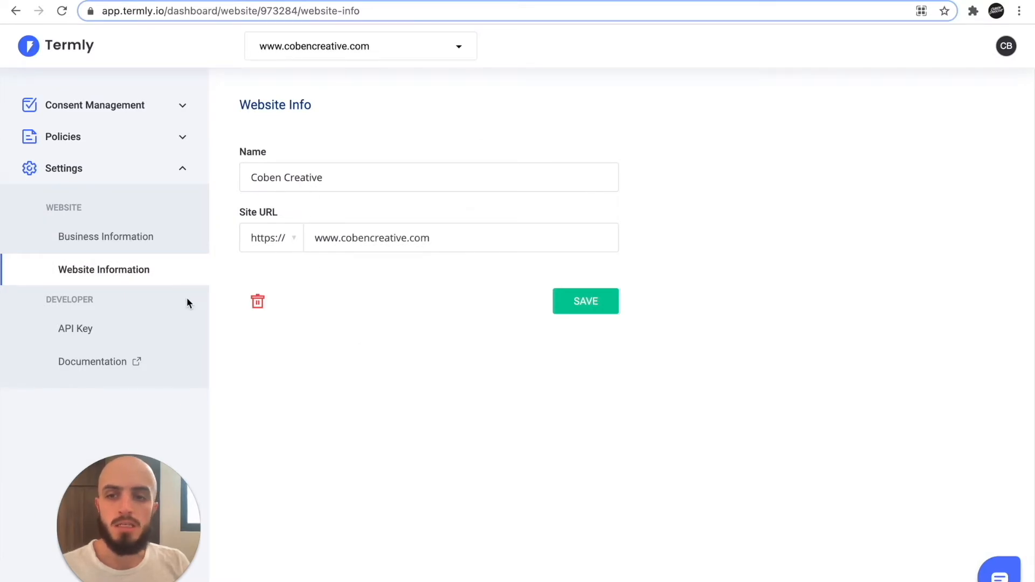
left_click(105, 236)
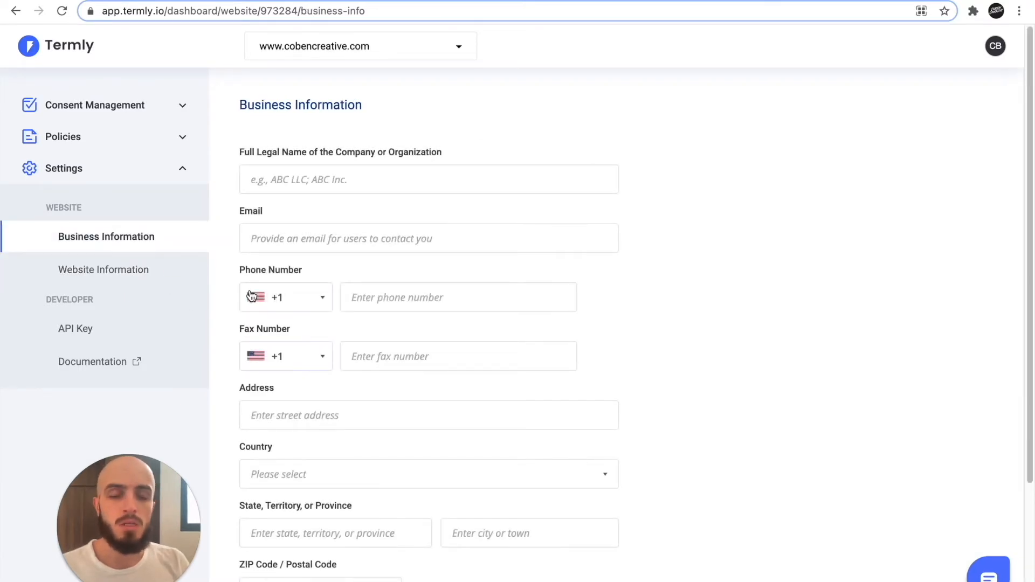
left_click(94, 105)
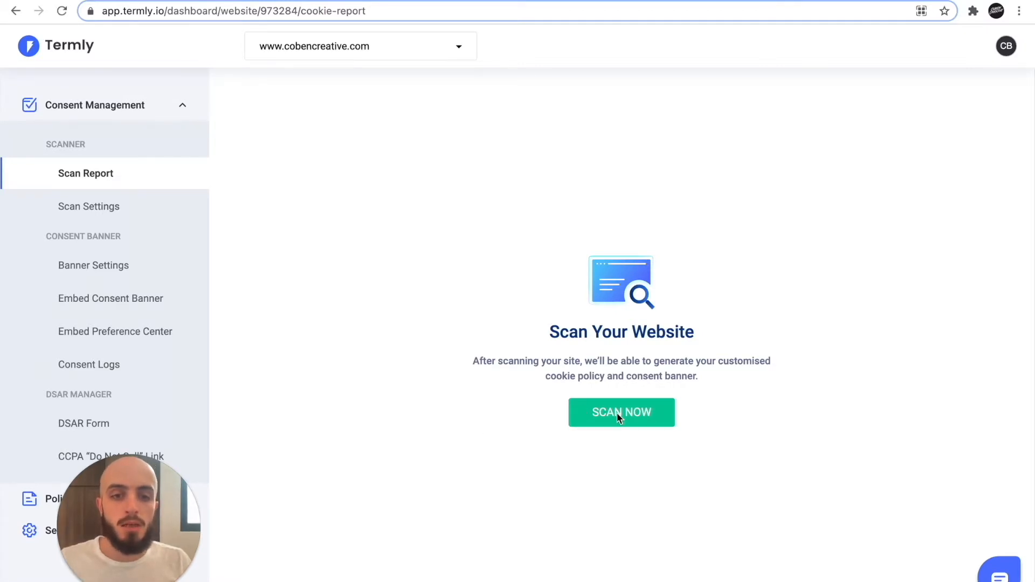
Run the cookie scan and review the Essential and Analytics and customization cookies found.
left_click(620, 412)
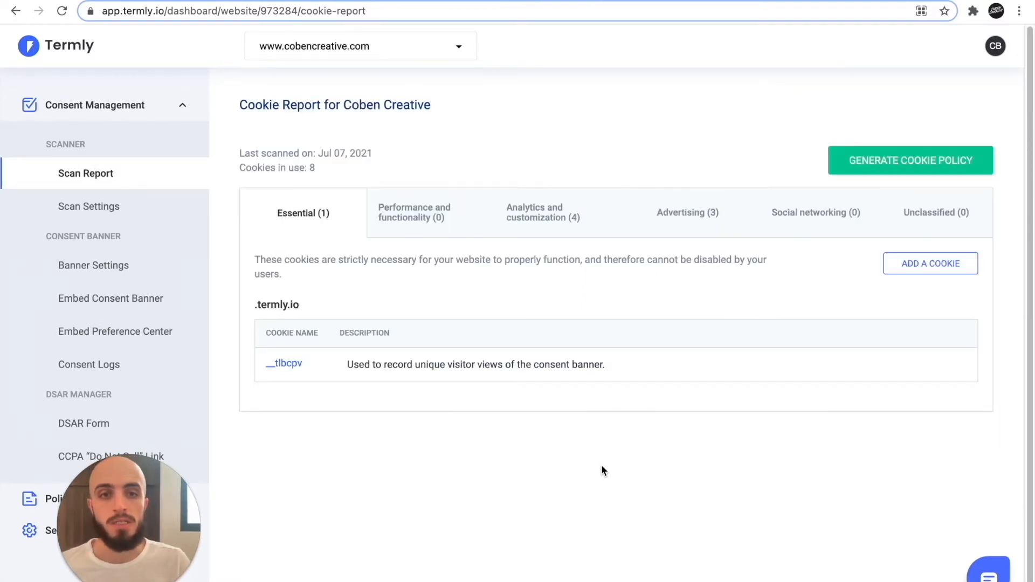
left_click(302, 212)
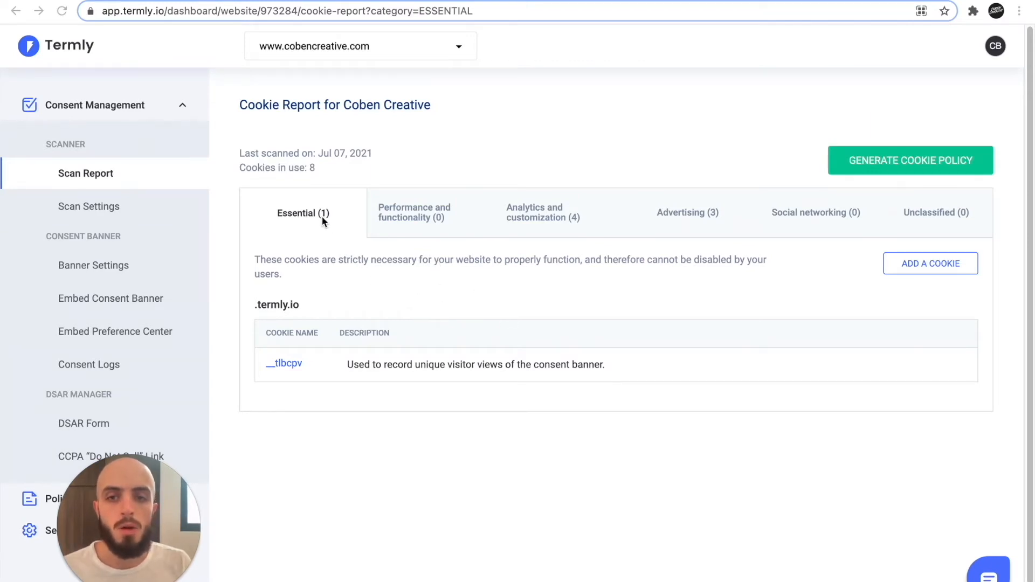
mouse_move(343, 367)
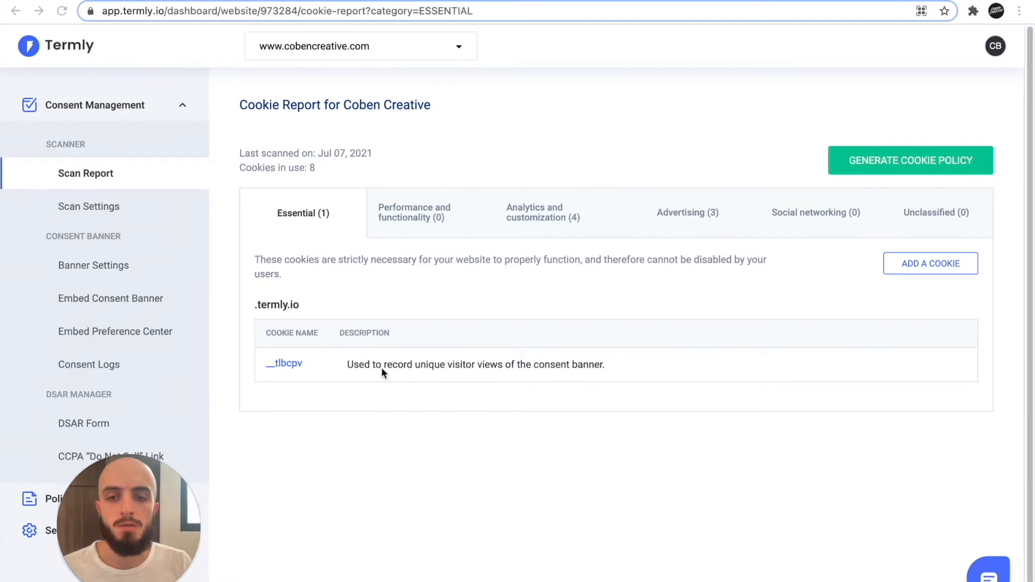
mouse_move(362, 325)
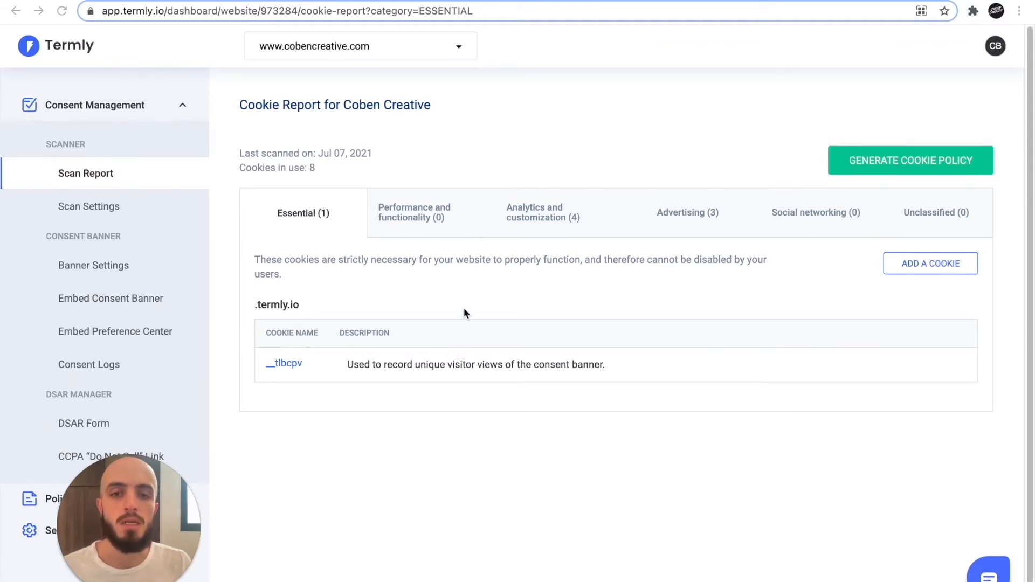
mouse_move(427, 224)
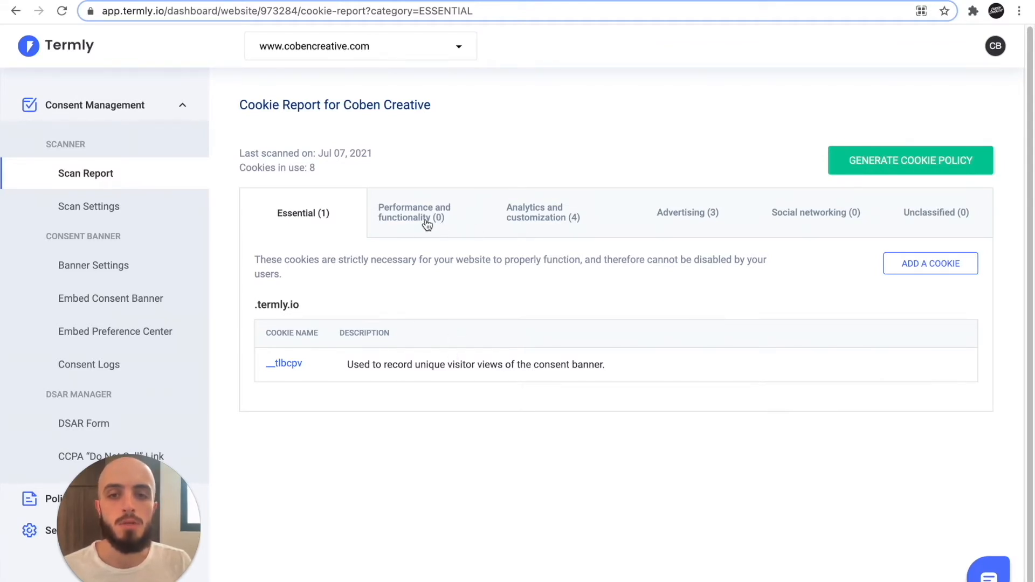
left_click(543, 212)
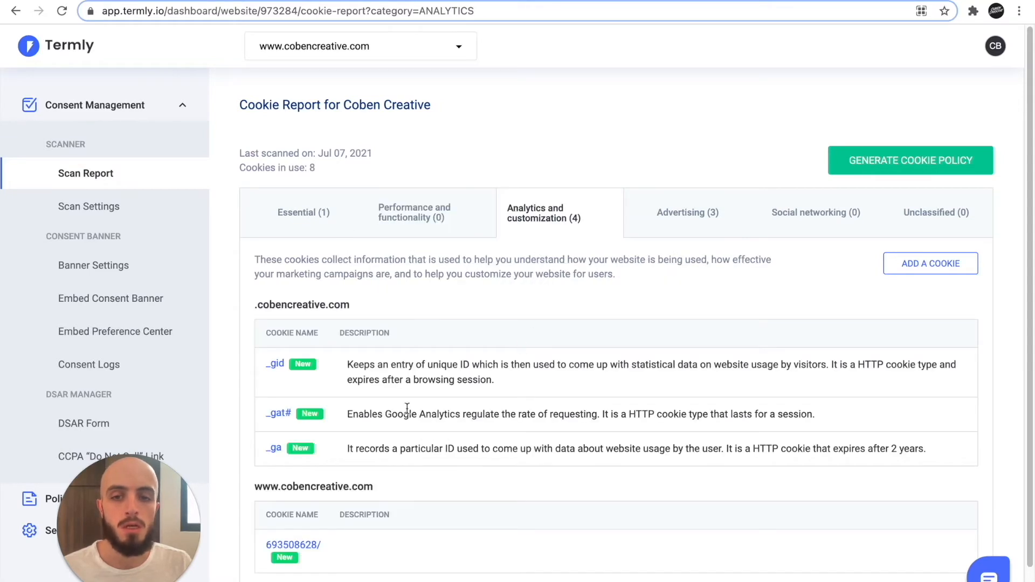
scroll("down", 3)
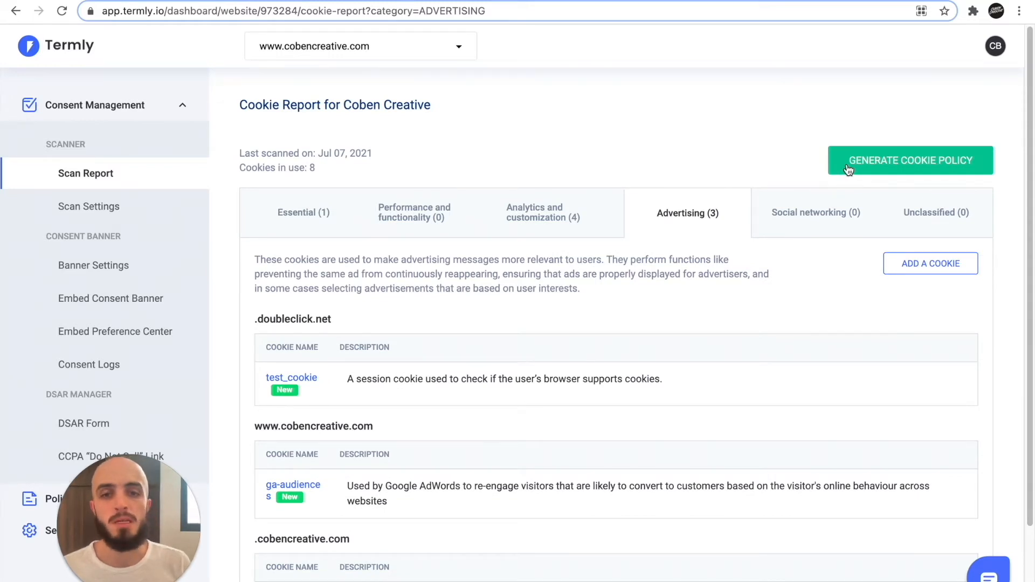
left_click(909, 159)
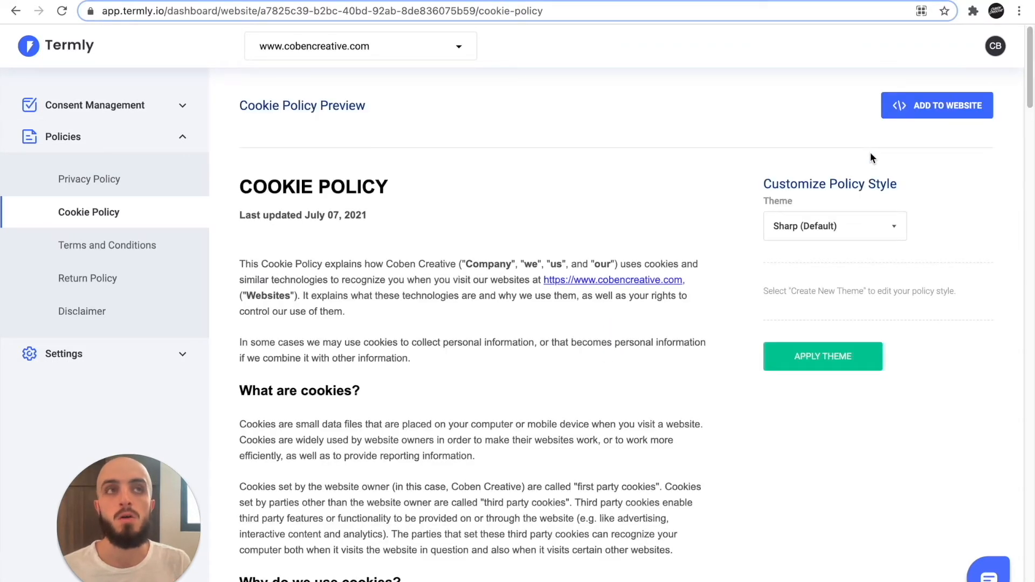
mouse_move(764, 284)
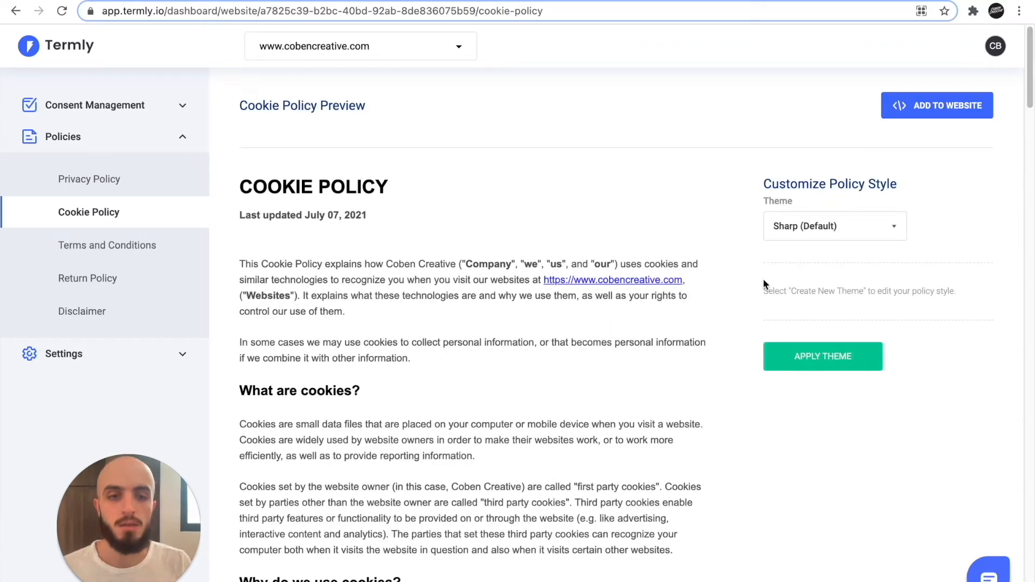
scroll("down", 3)
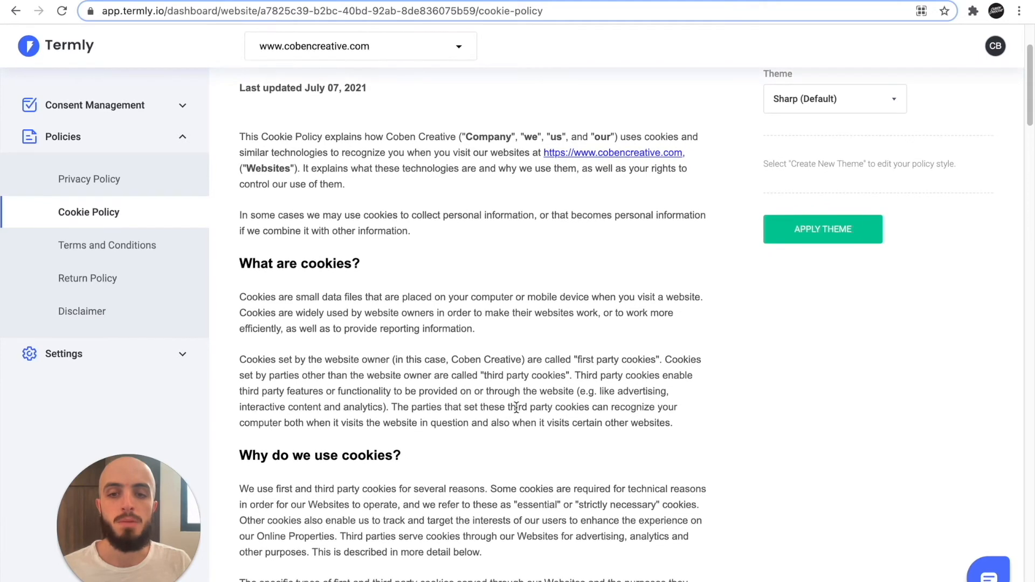
scroll("down", 3)
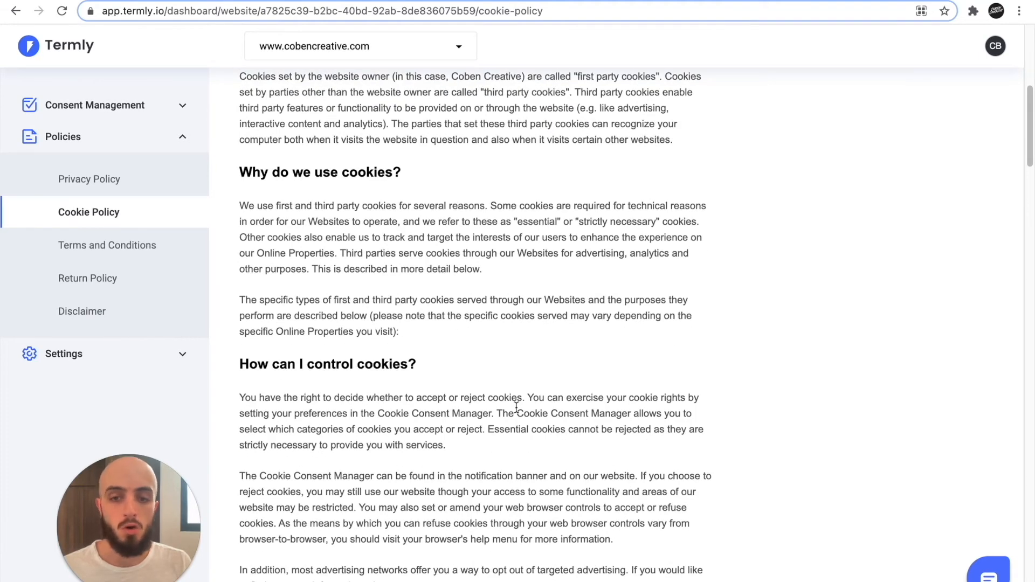
scroll("down", 3)
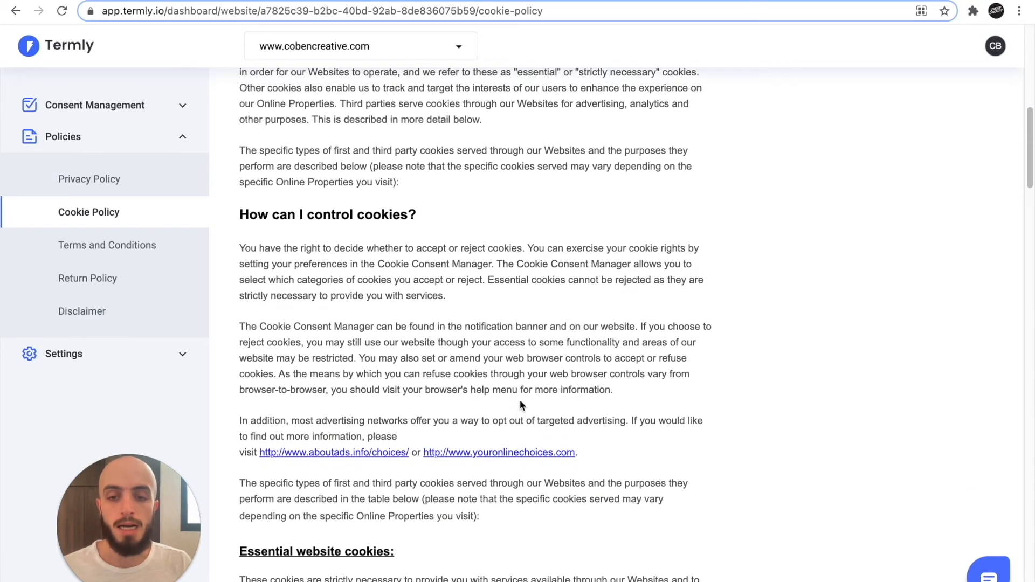
mouse_move(476, 371)
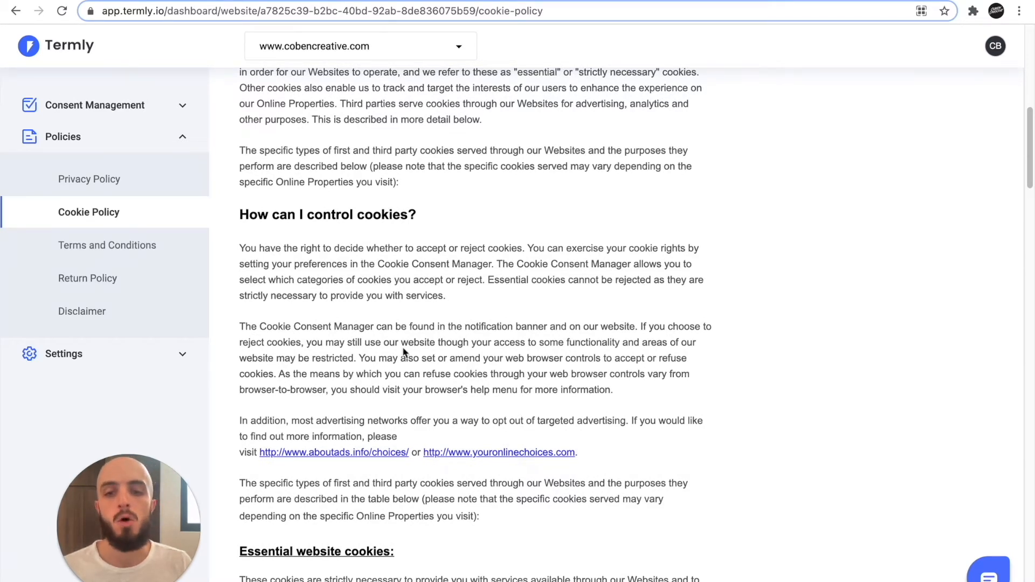
scroll("down", 3)
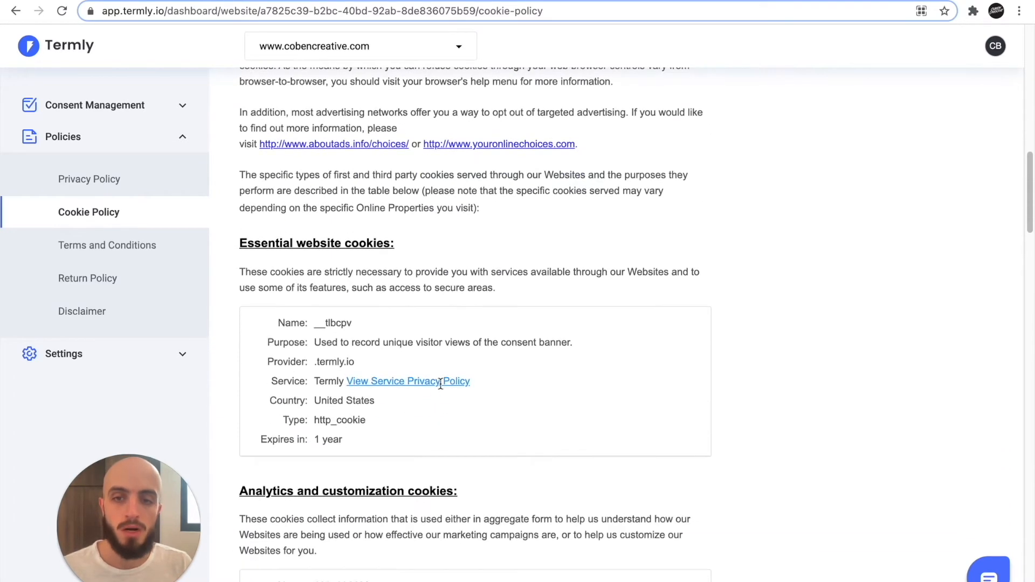
scroll("down", 3)
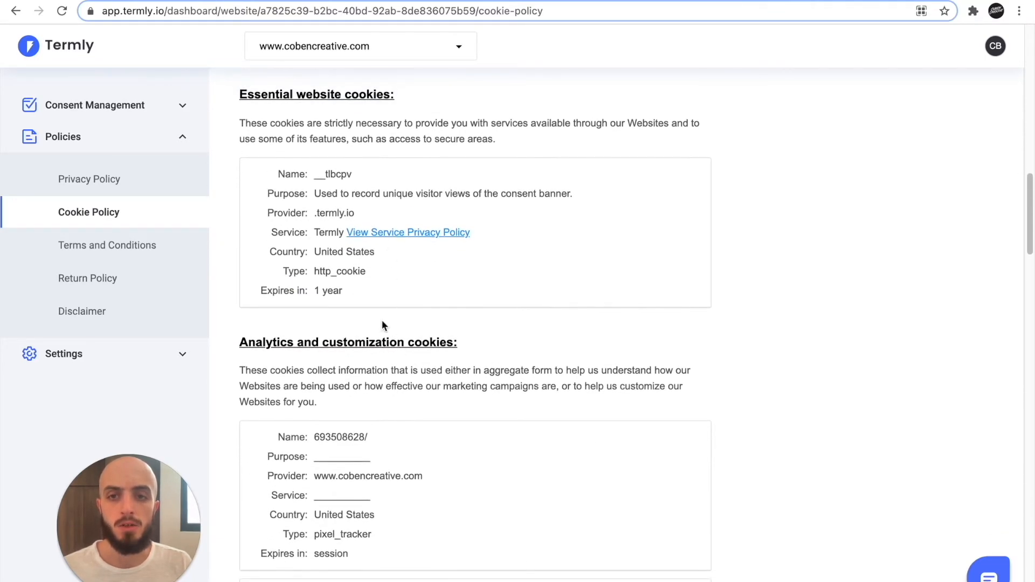
scroll("down", 3)
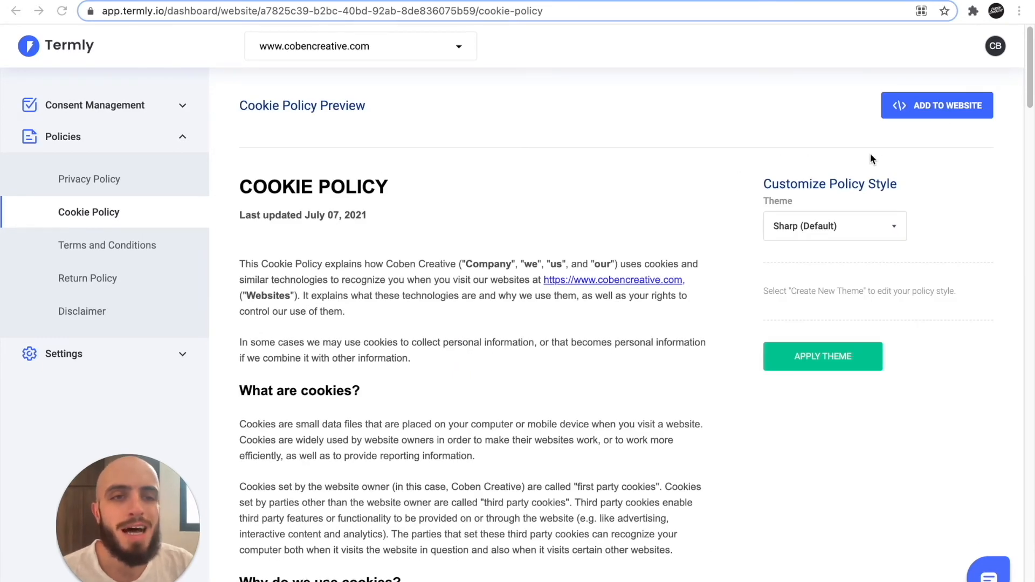
Copy the cookie policy's hosted URL from the Add to Website options.
left_click(937, 105)
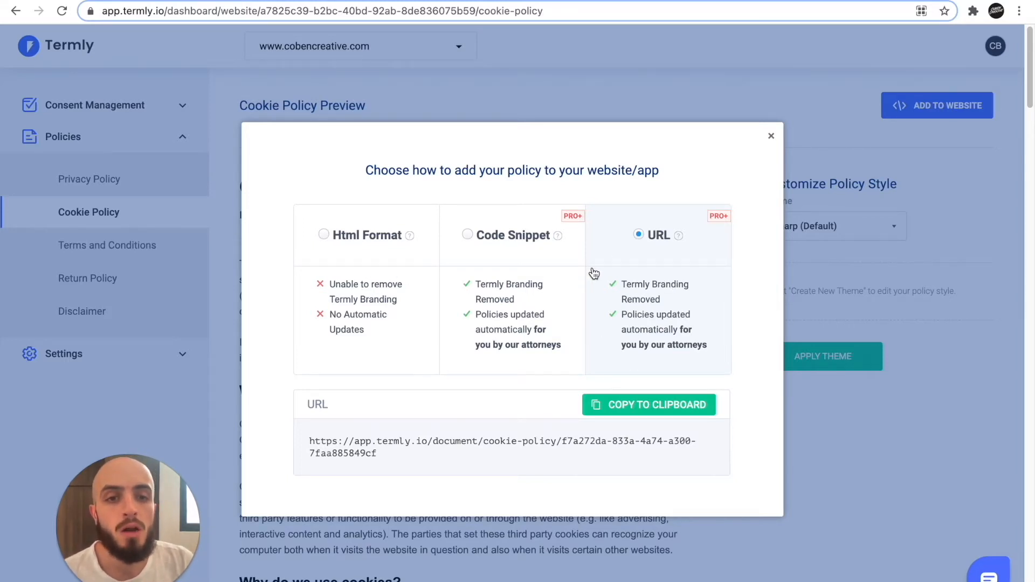
mouse_move(528, 235)
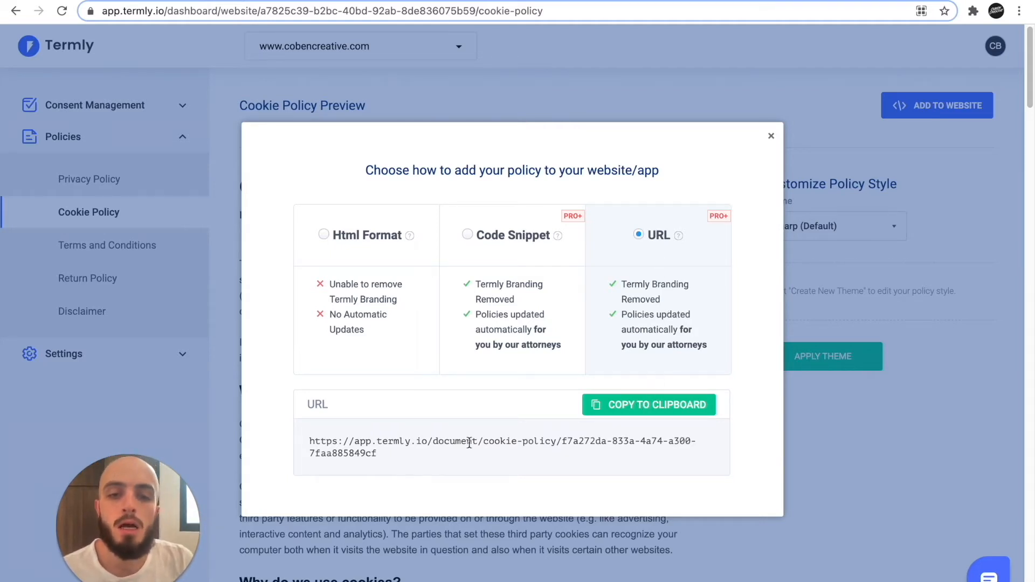
left_click(648, 405)
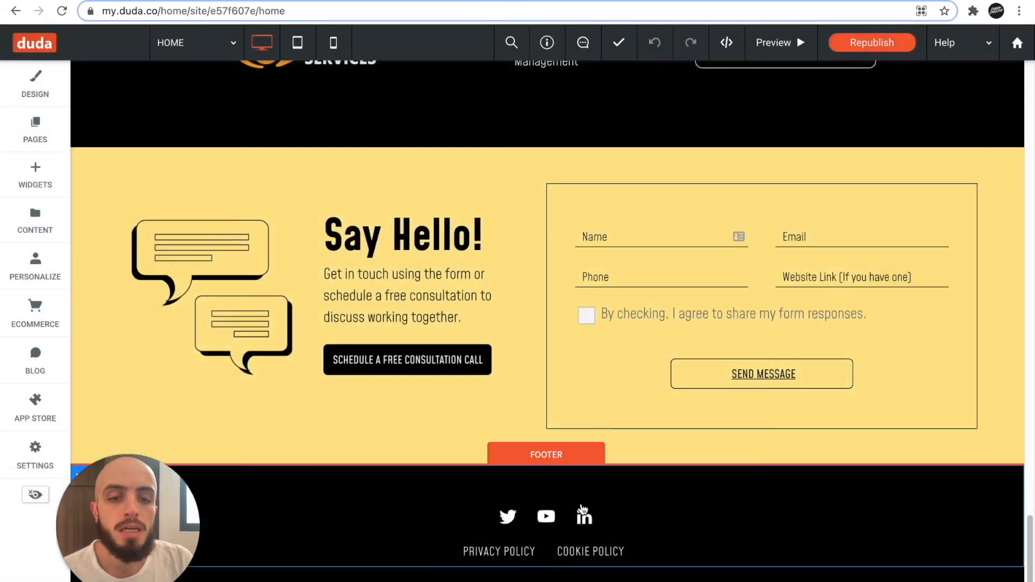
Point the footer's Cookie Policy item to the Termly URL as a Website URL opening in a new window.
left_click(591, 550)
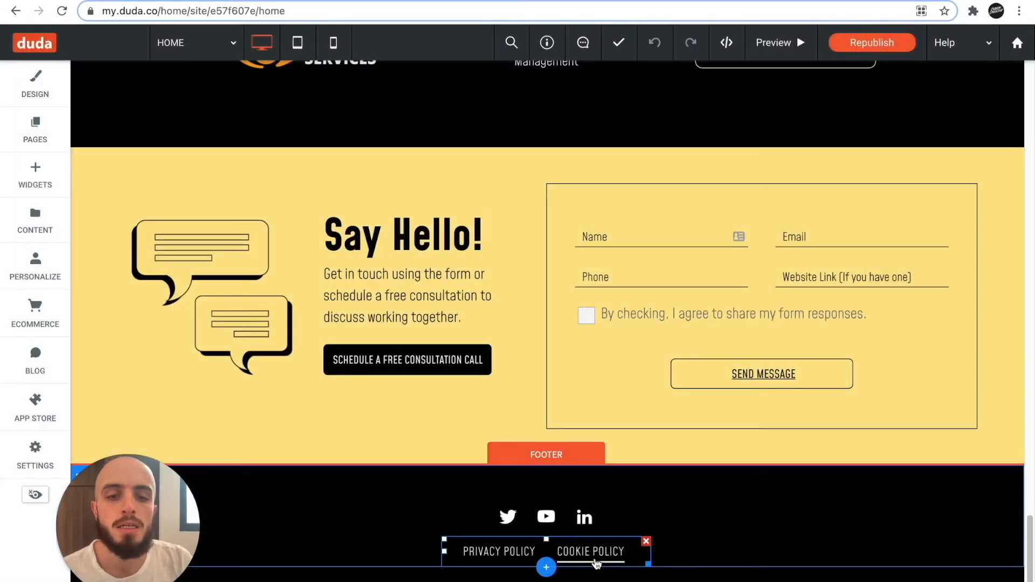
left_click(590, 551)
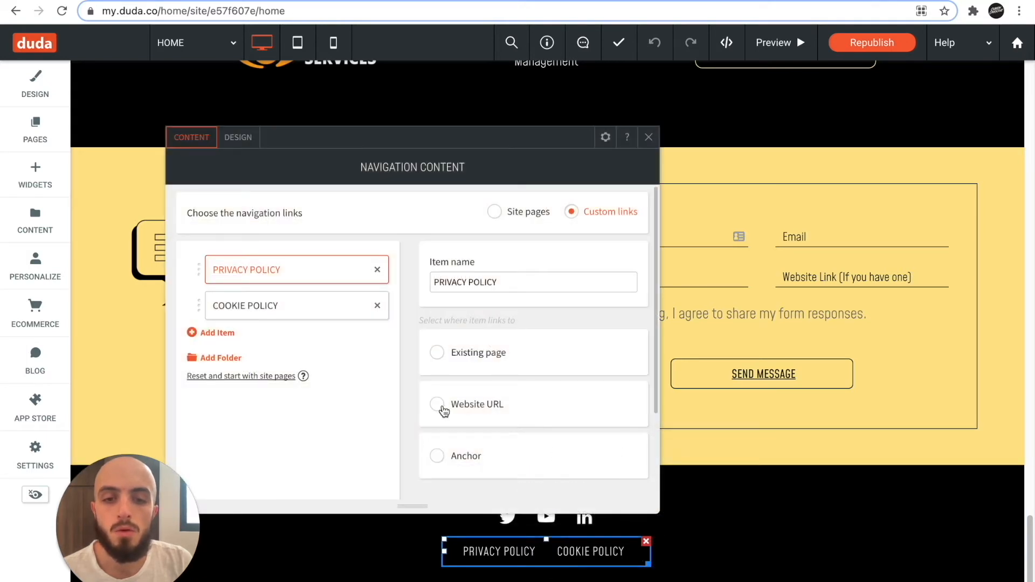
left_click(438, 404)
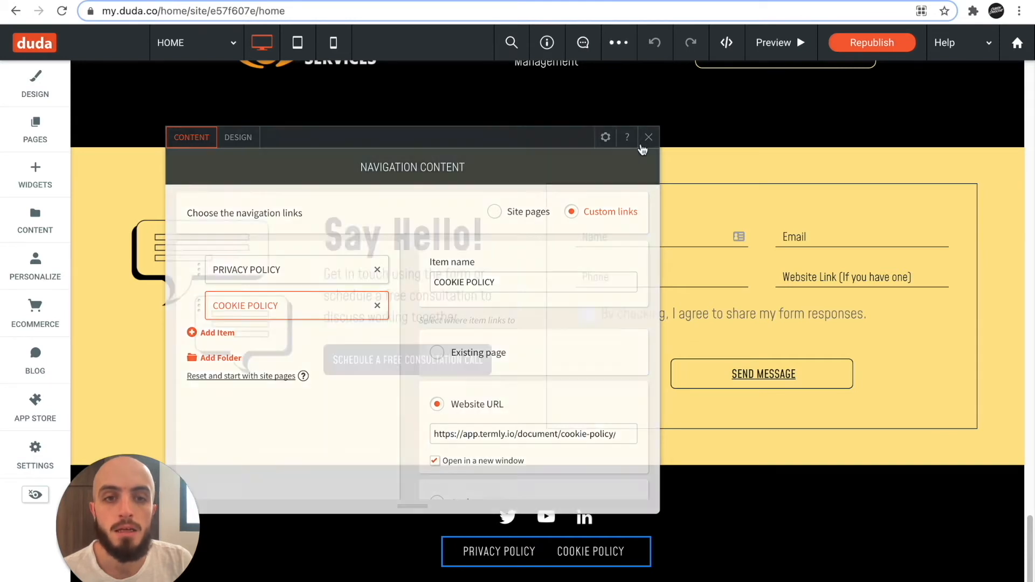
left_click(648, 138)
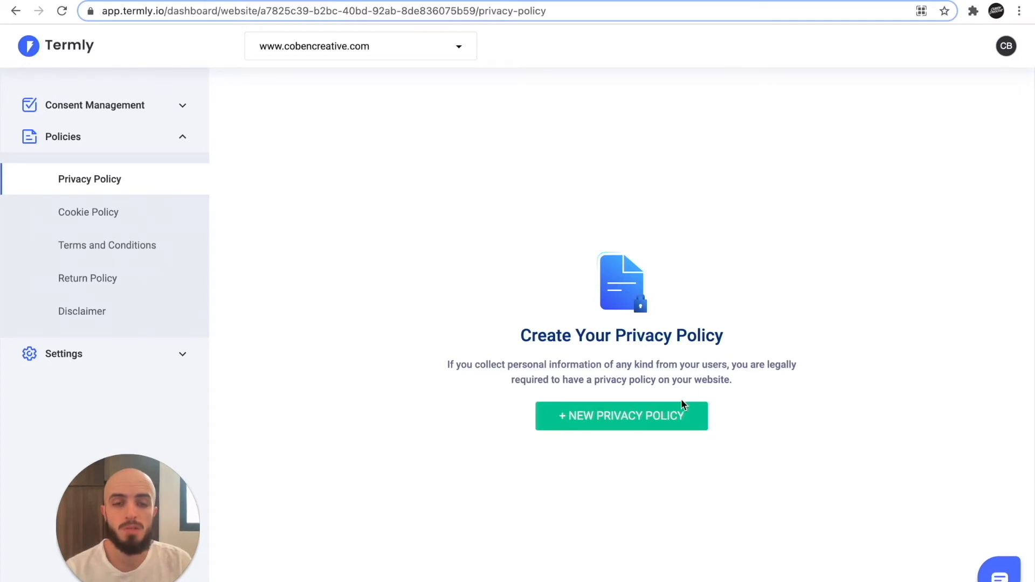
Start a new standard Privacy Policy in Termly's policy builder.
left_click(620, 415)
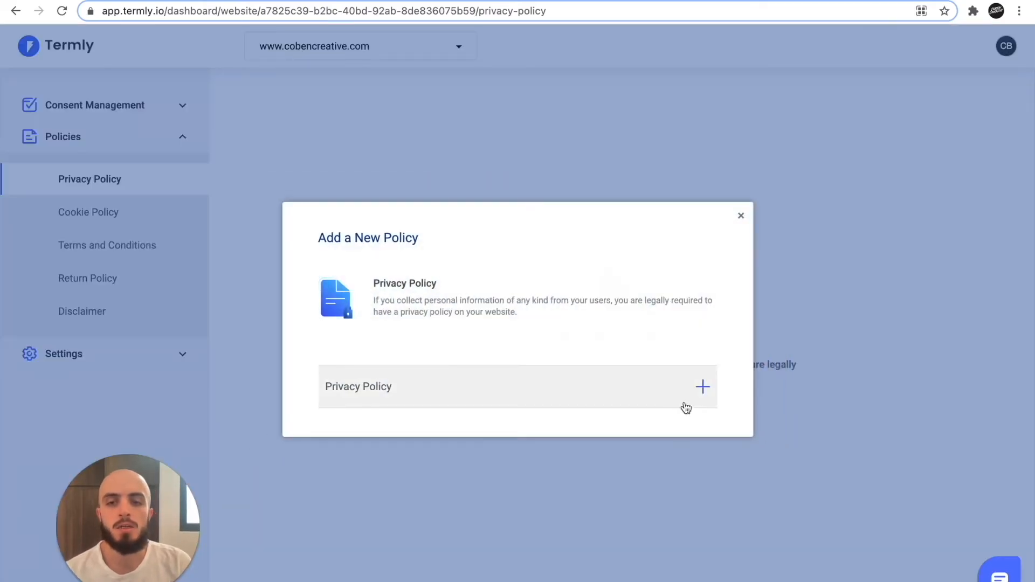
left_click(701, 386)
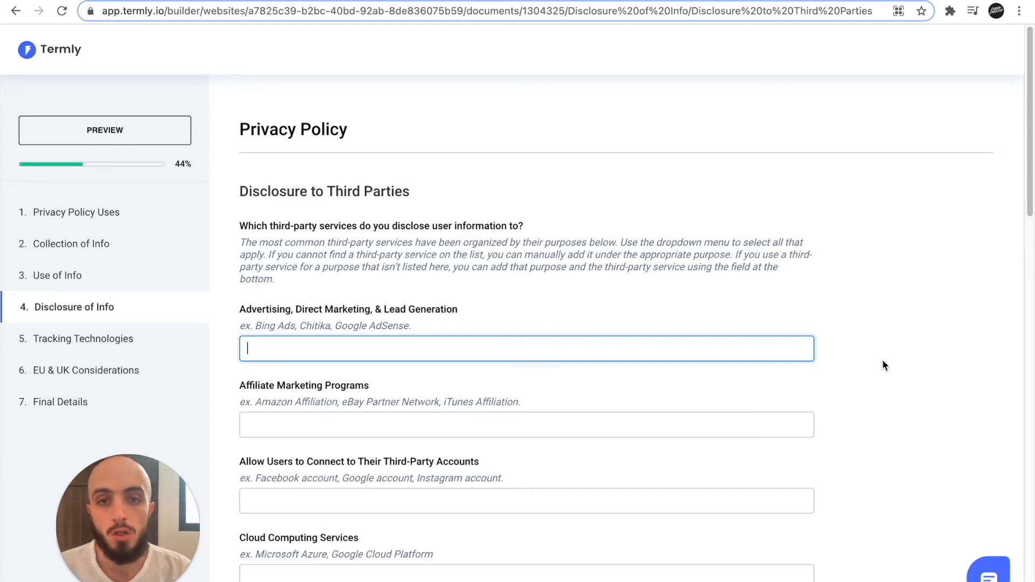
mouse_move(441, 386)
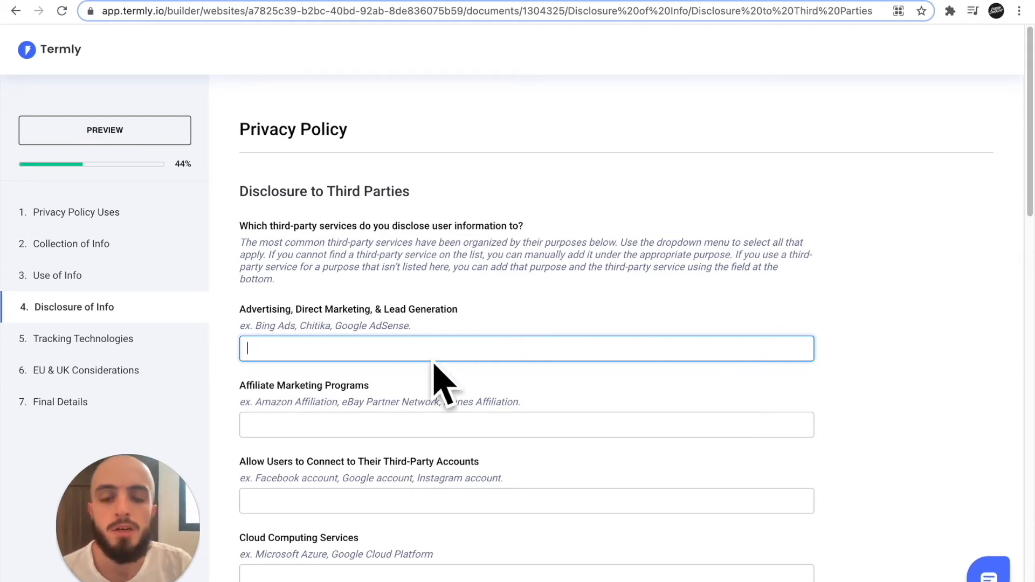
mouse_move(492, 361)
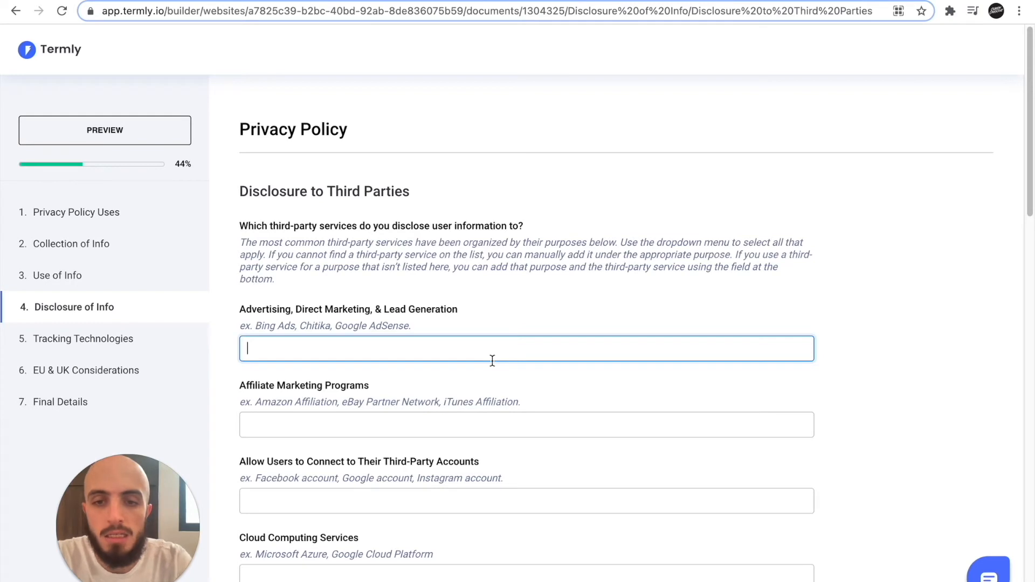
Add Google AdSense as the advertising service in the Disclosure of Info step.
type("g")
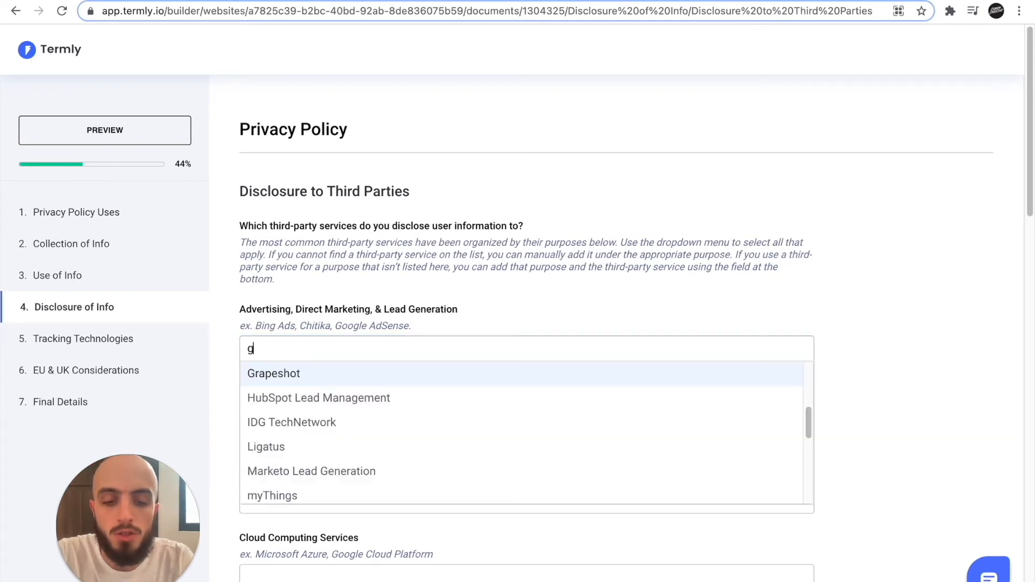
type("oogl")
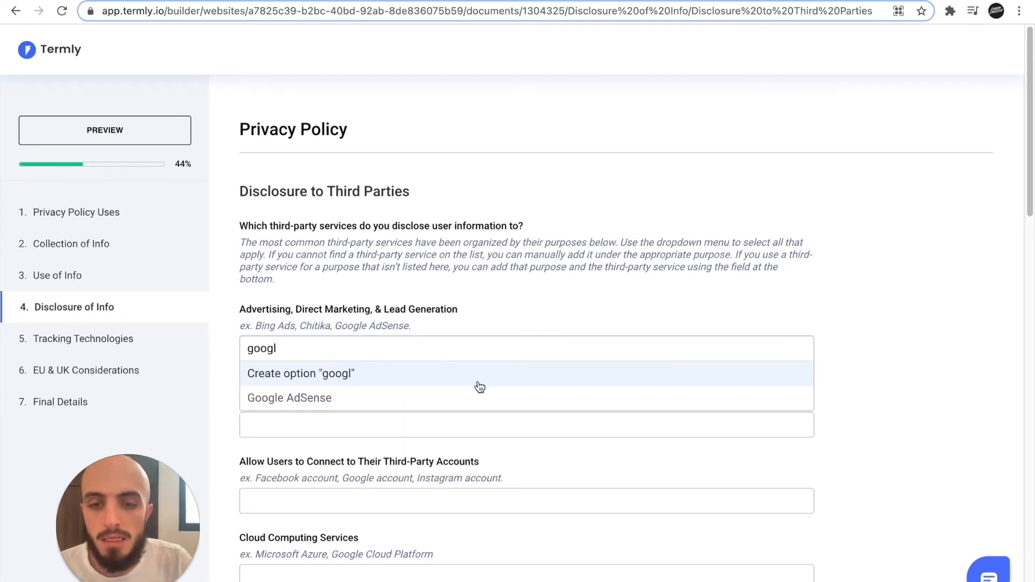
left_click(289, 397)
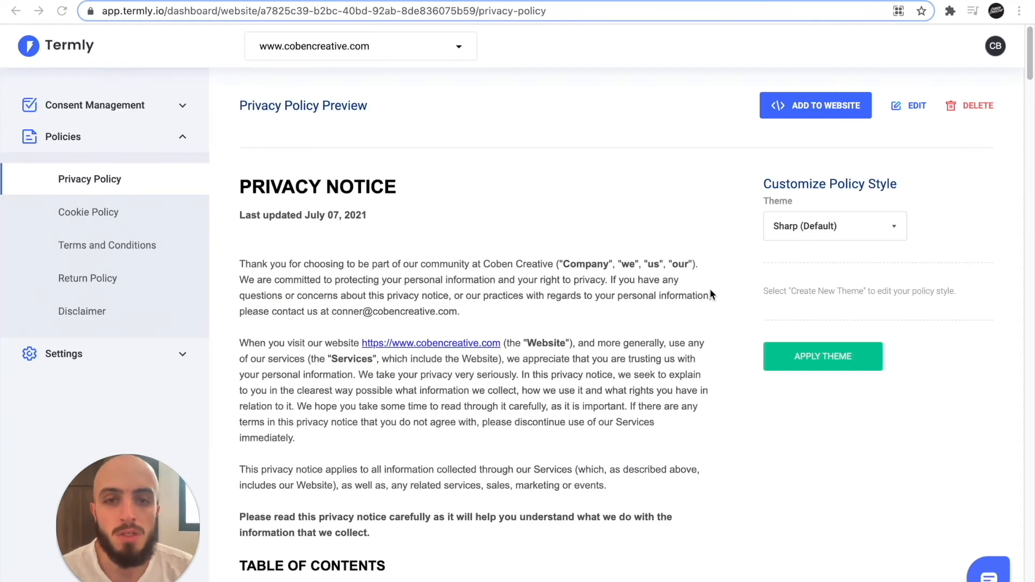
mouse_move(832, 112)
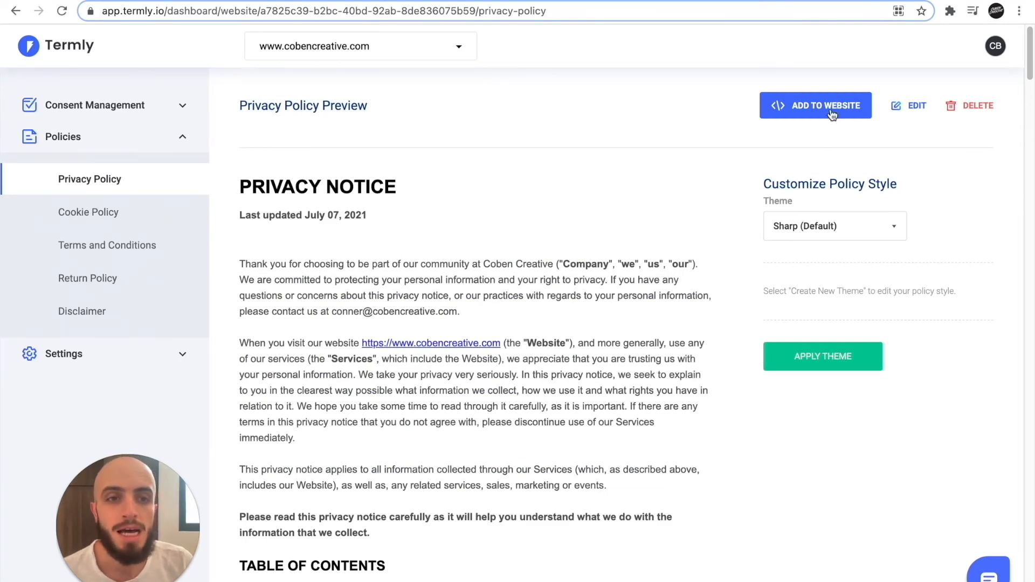
Open the privacy policy's Add to Website options before heading to Banner Settings.
left_click(815, 105)
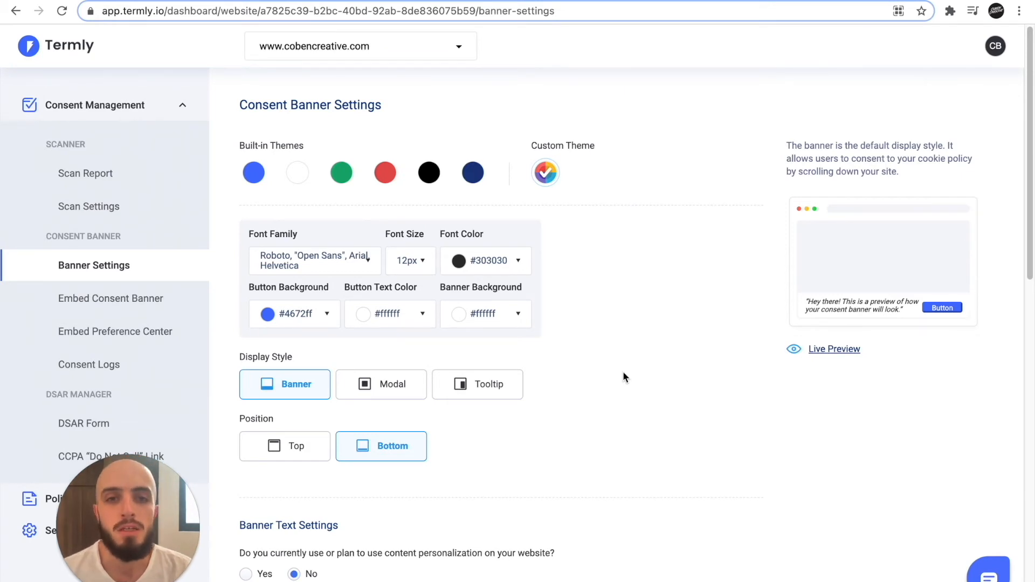
mouse_move(743, 270)
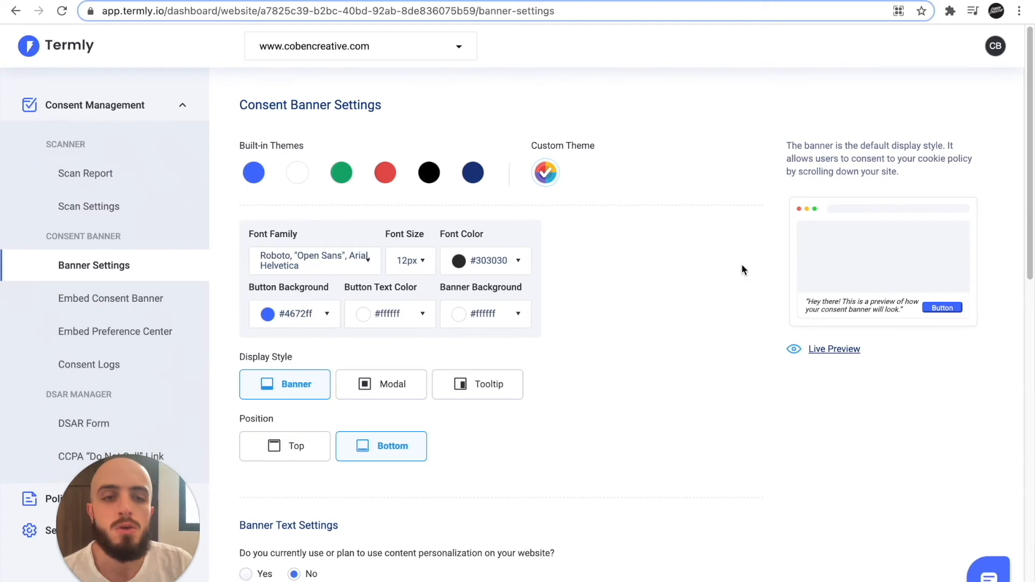
Review the banner settings and keep scroll-to-consent turned Off.
scroll("down", 3)
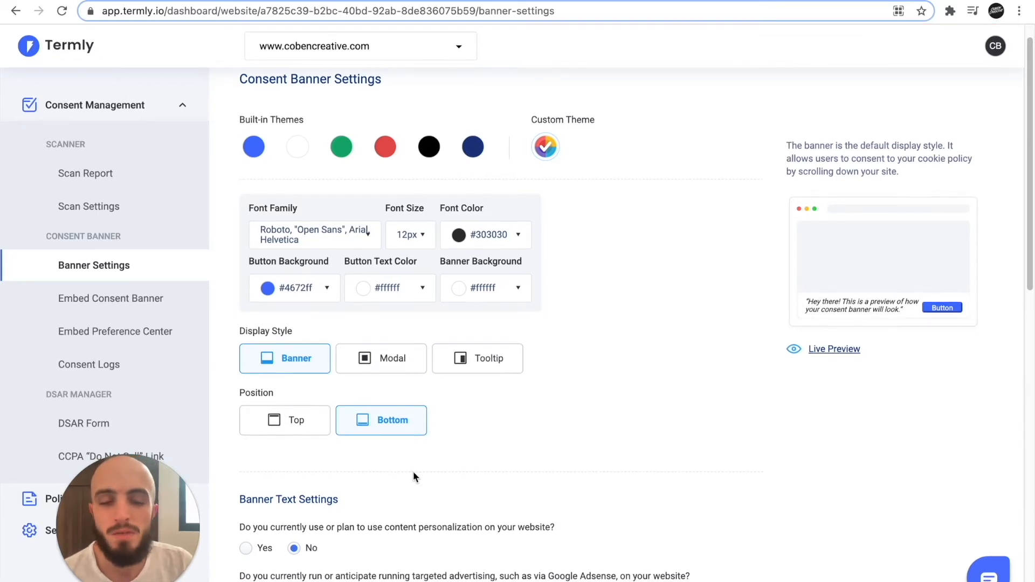
scroll("down", 3)
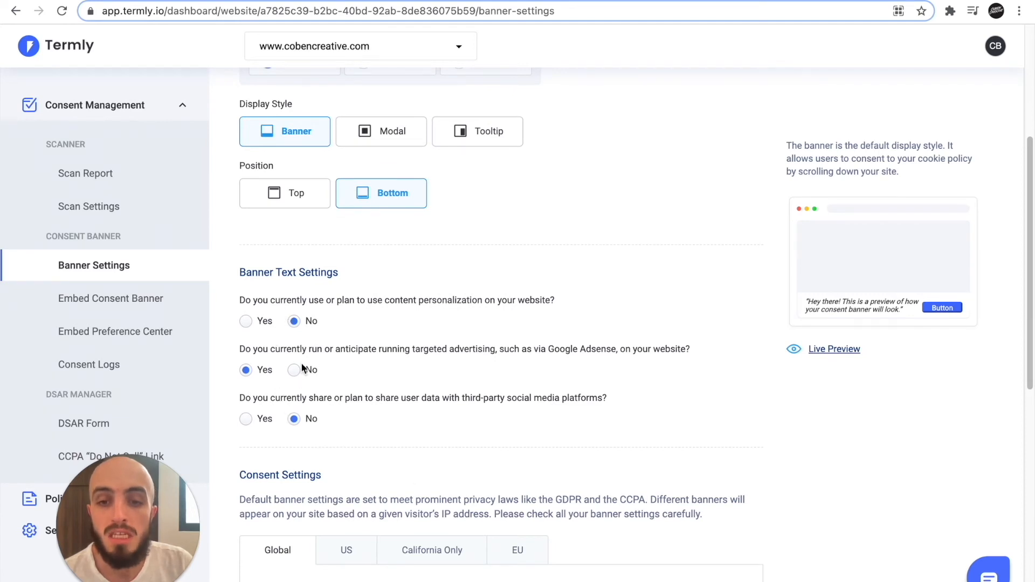
scroll("down", 3)
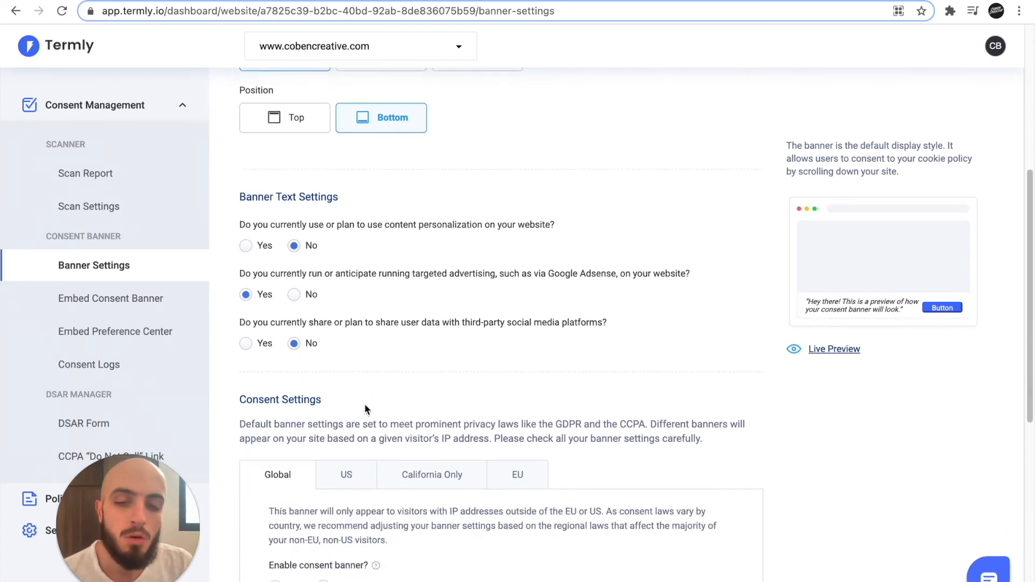
scroll("down", 3)
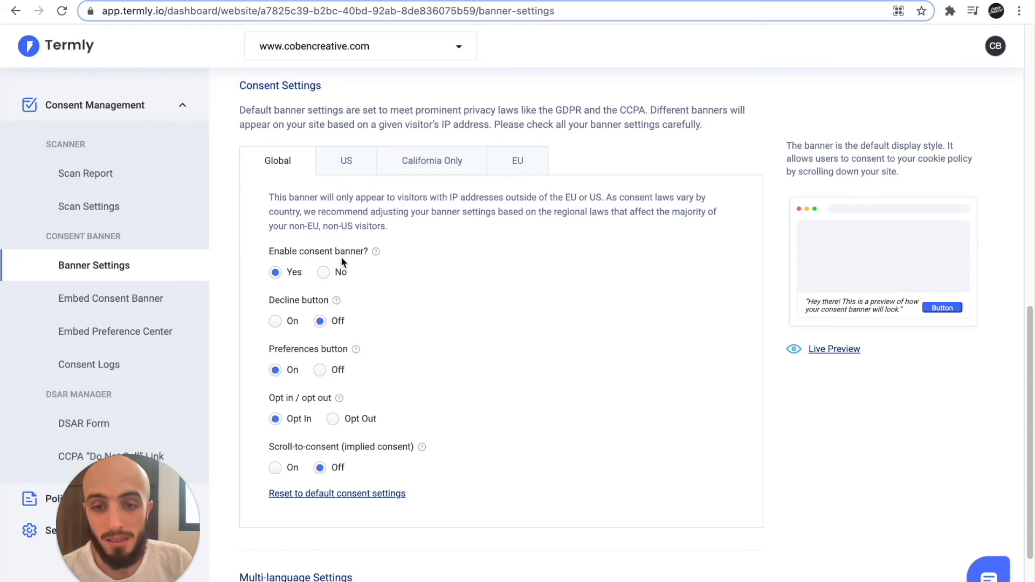
scroll("down", 3)
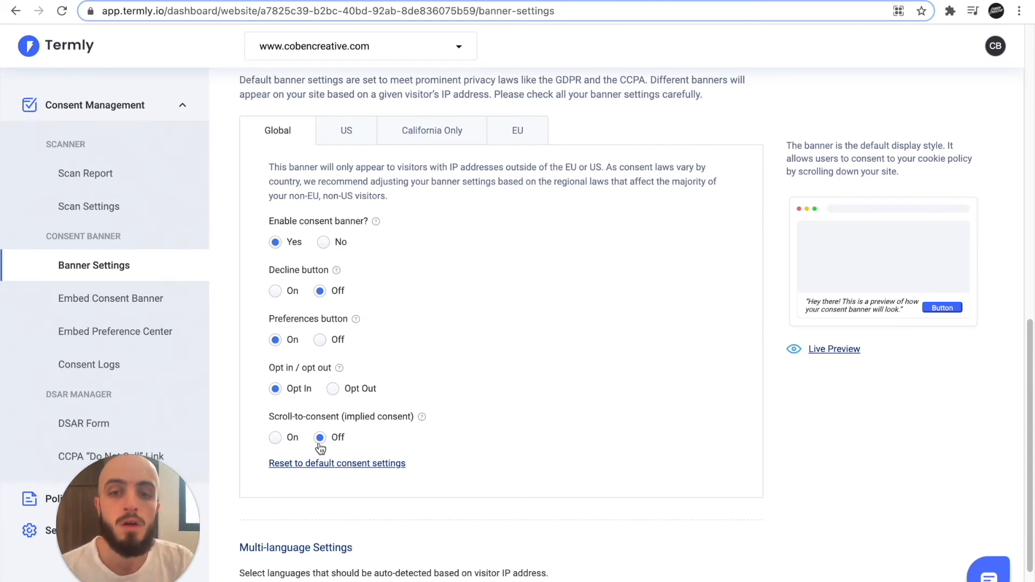
left_click(111, 297)
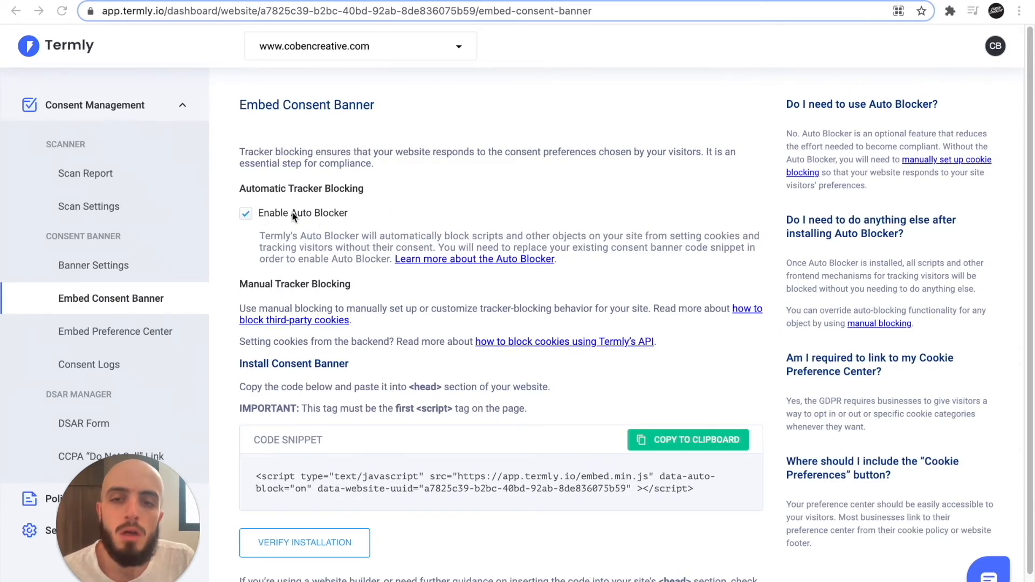
mouse_move(305, 241)
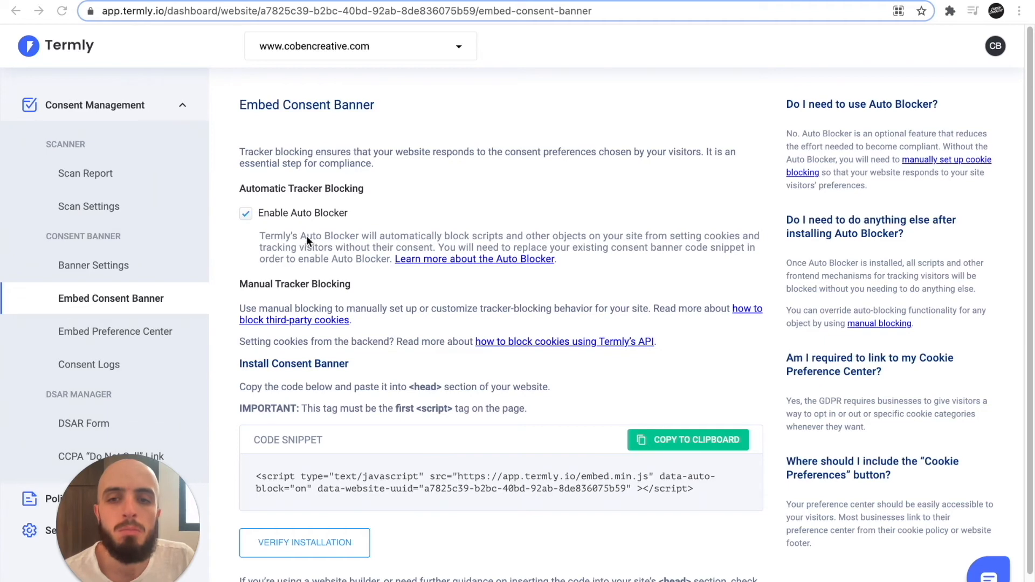
mouse_move(376, 236)
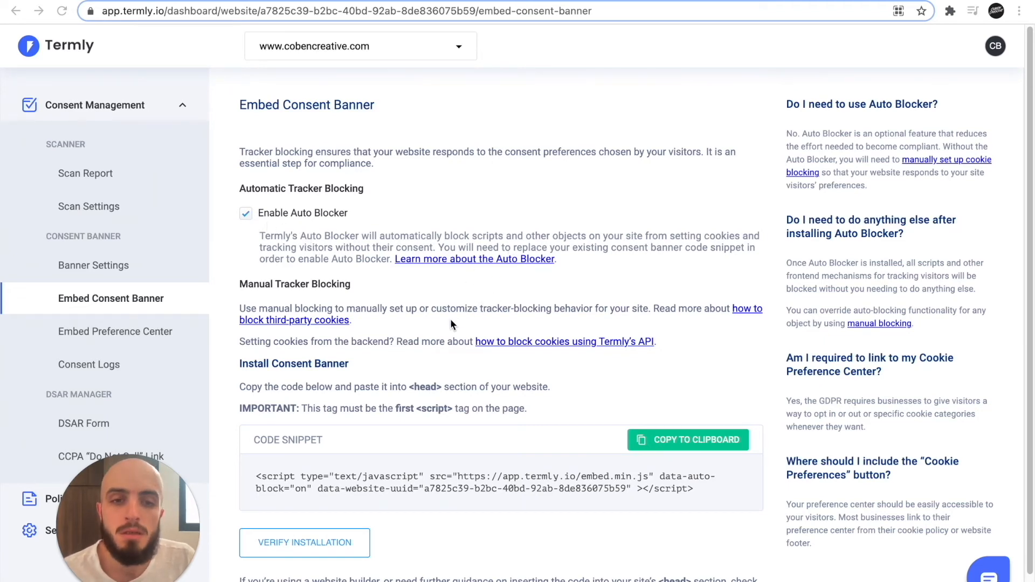
scroll("down", 3)
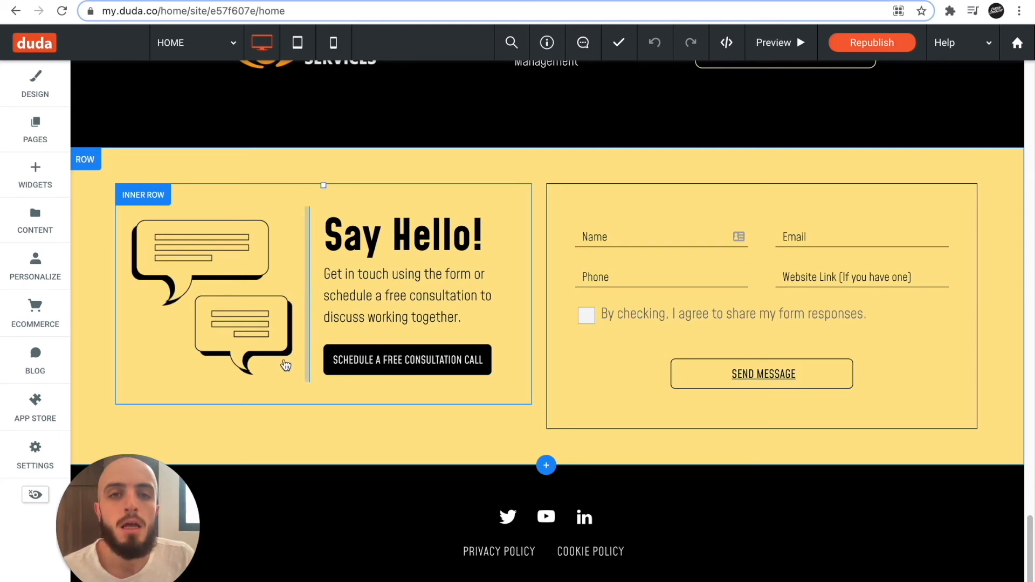
Go to Duda's Head HTML settings and bring up paste options in the code field.
left_click(35, 452)
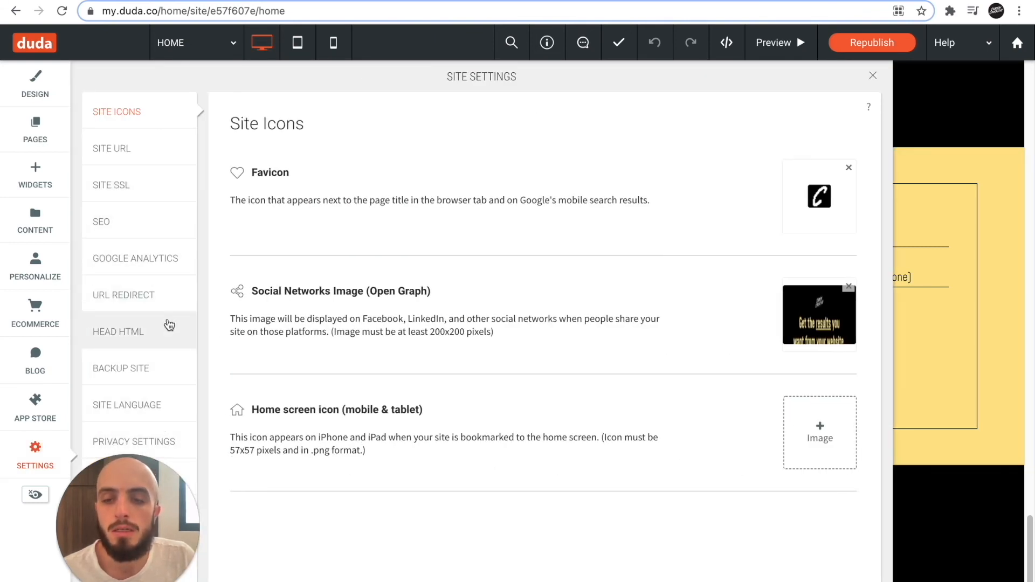
left_click(118, 331)
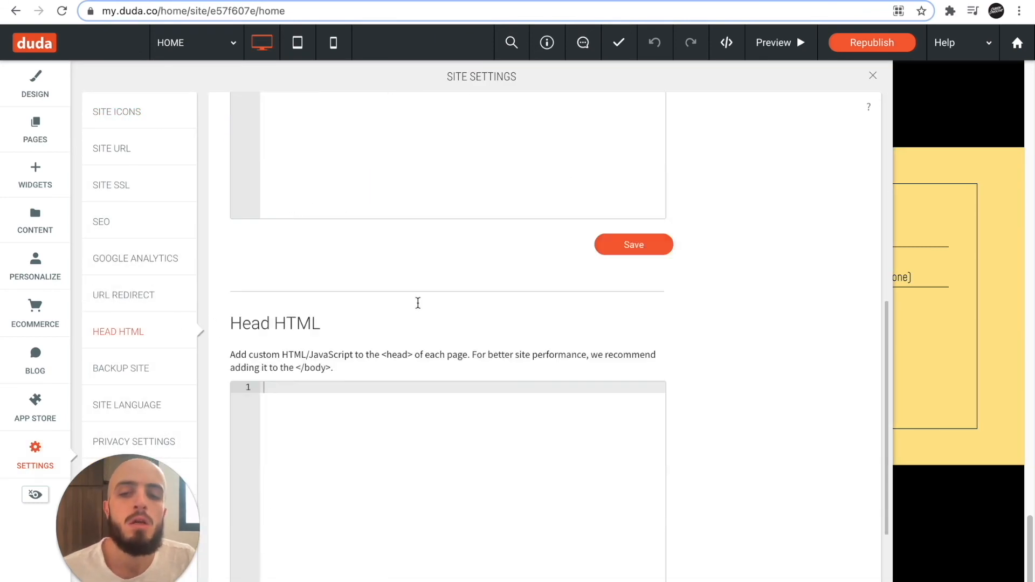
right_click(297, 329)
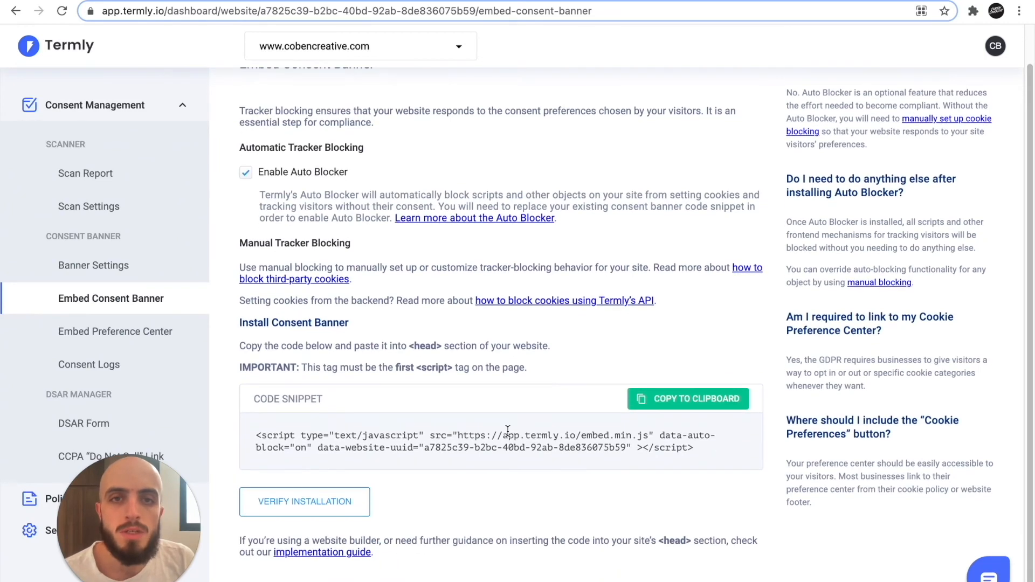
Switch to the live cobencreative.com home page to see the new consent banner.
left_click(304, 501)
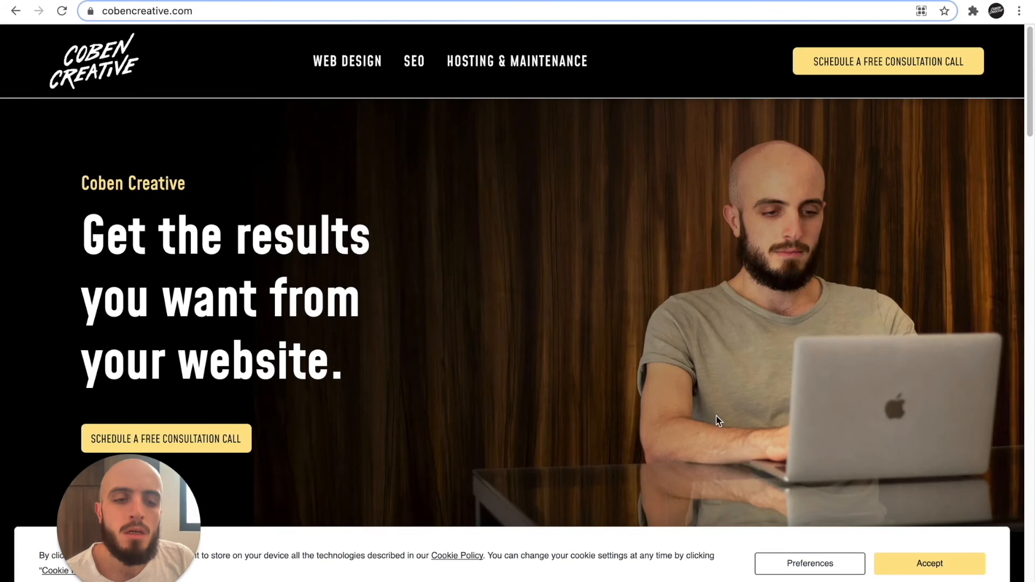
Open the banner's Preferences panel on the live site, review its contents and close it.
scroll("down", 3)
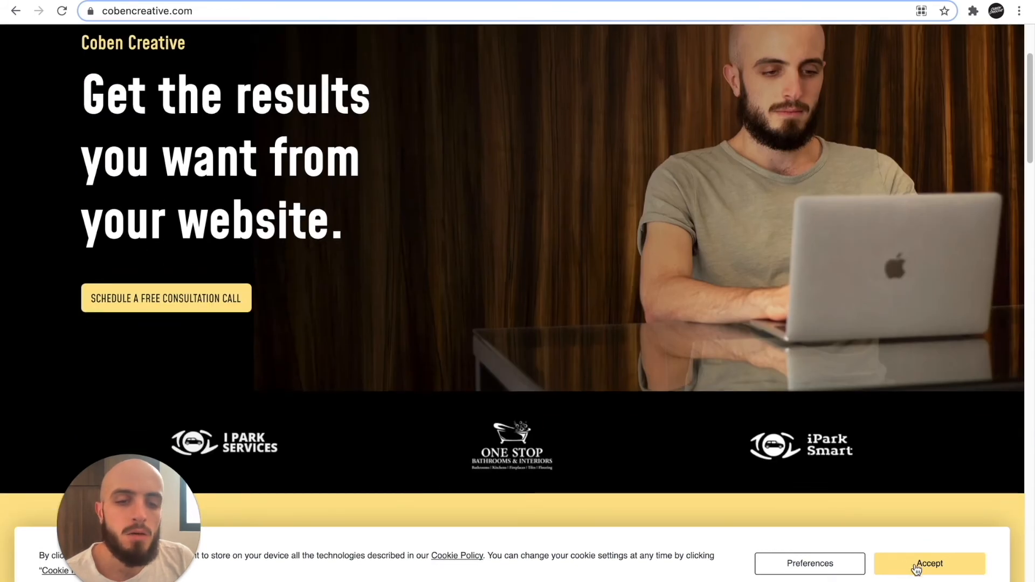
left_click(810, 564)
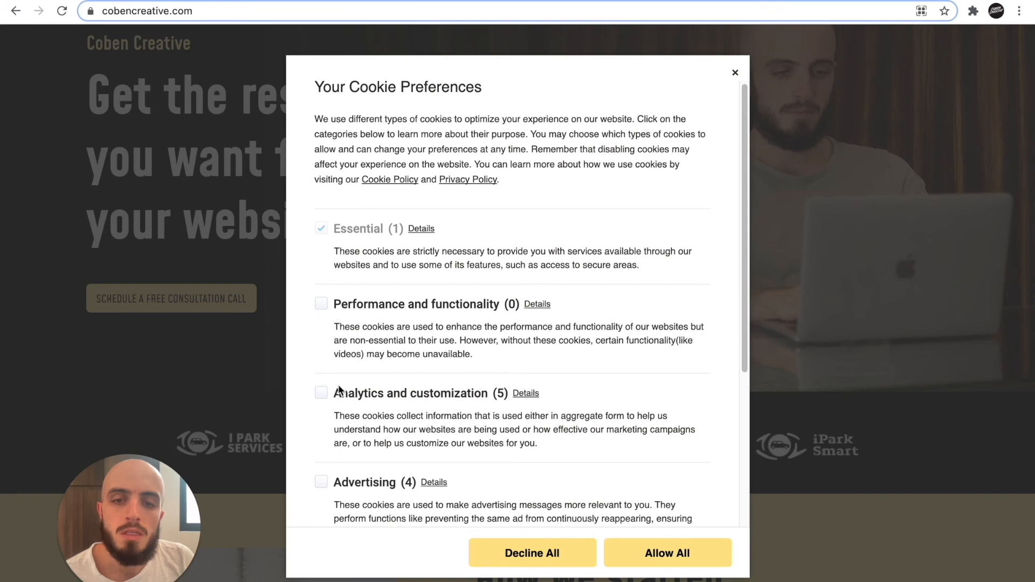
scroll("down", 3)
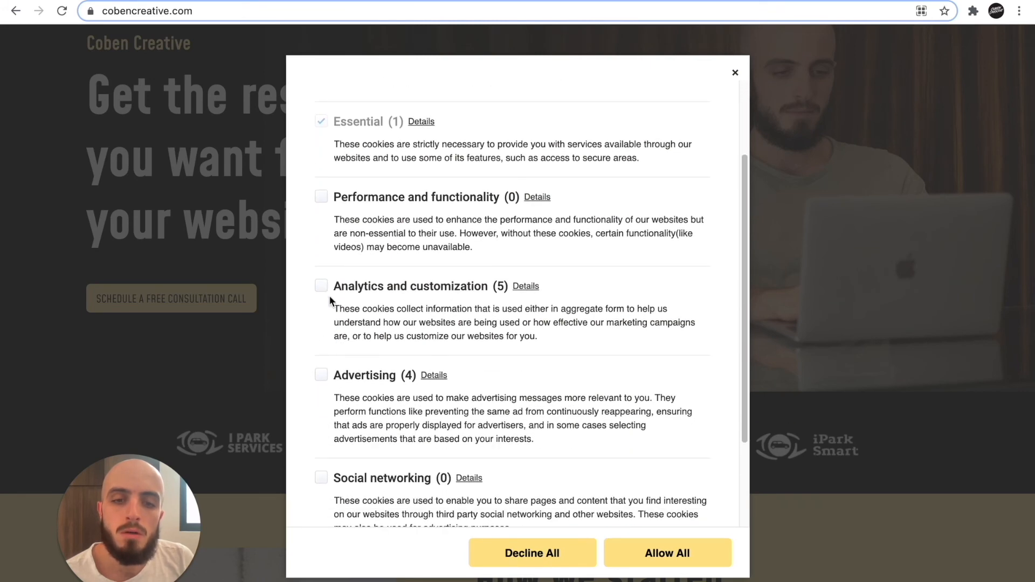
scroll("down", 3)
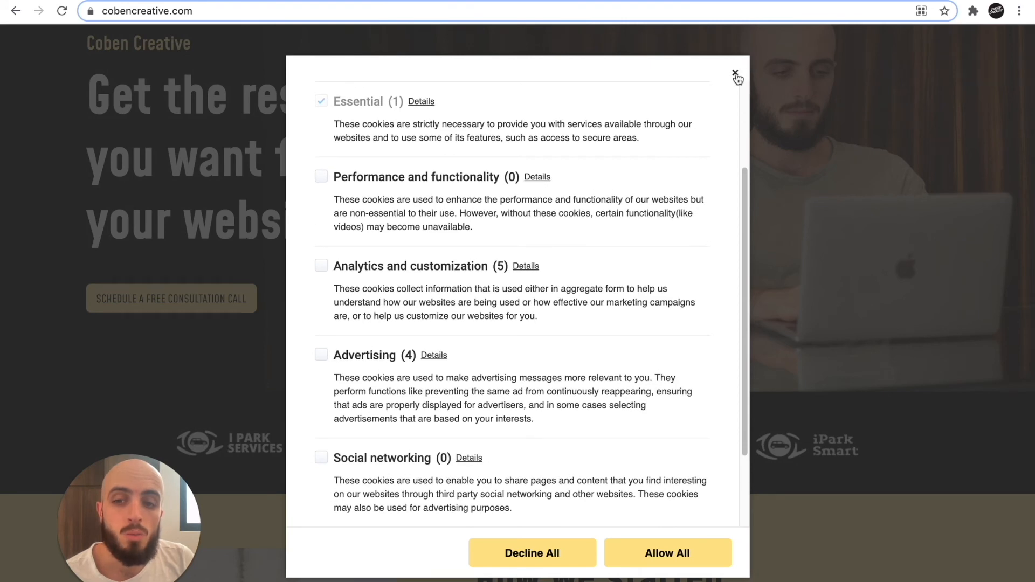
left_click(735, 71)
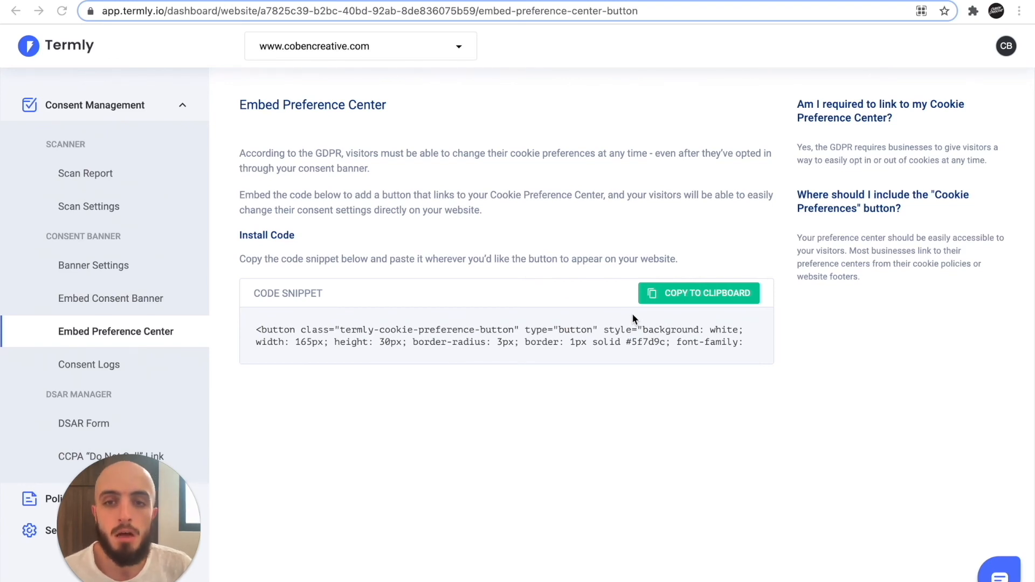
mouse_move(538, 335)
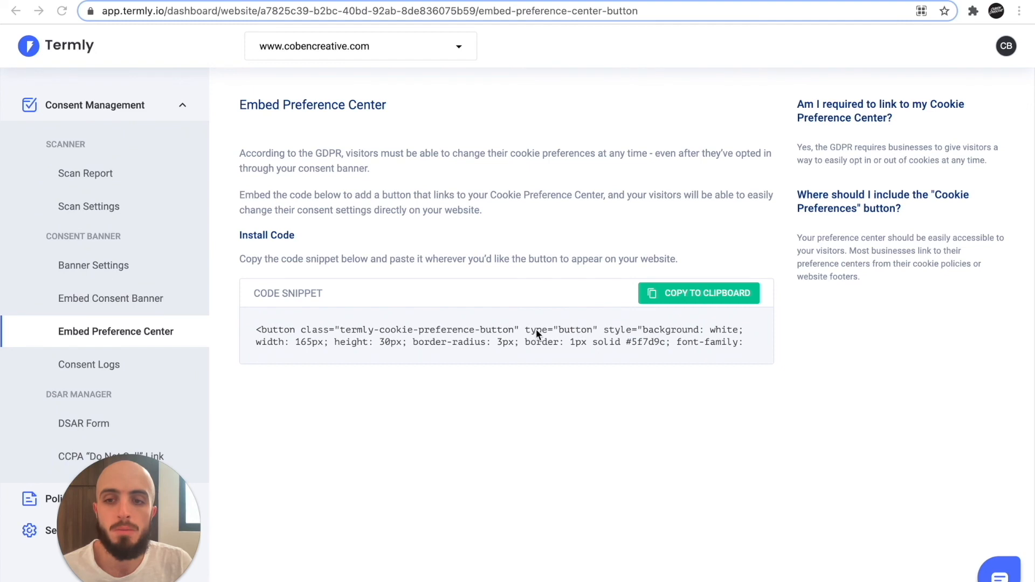
mouse_move(150, 353)
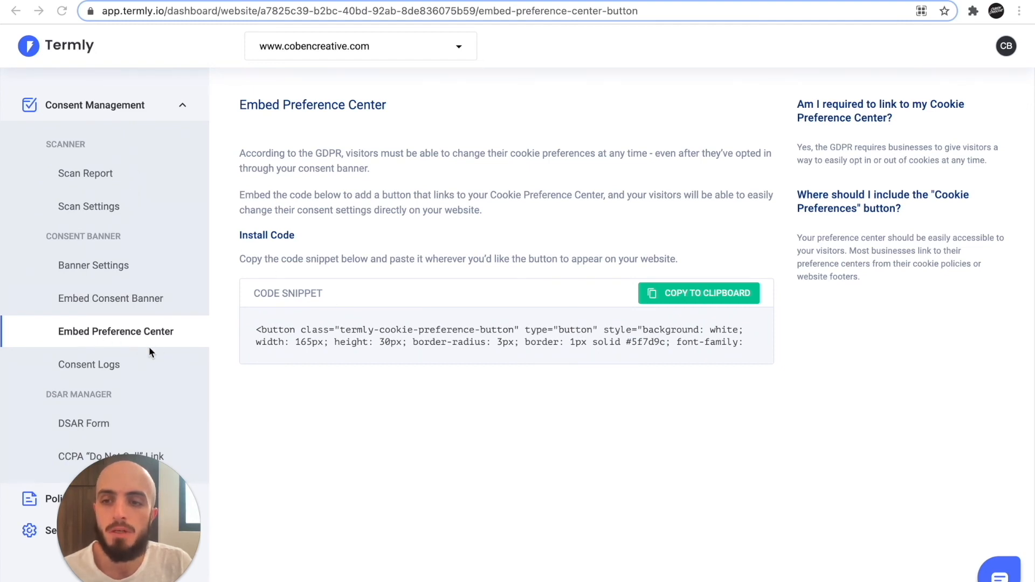
mouse_move(343, 407)
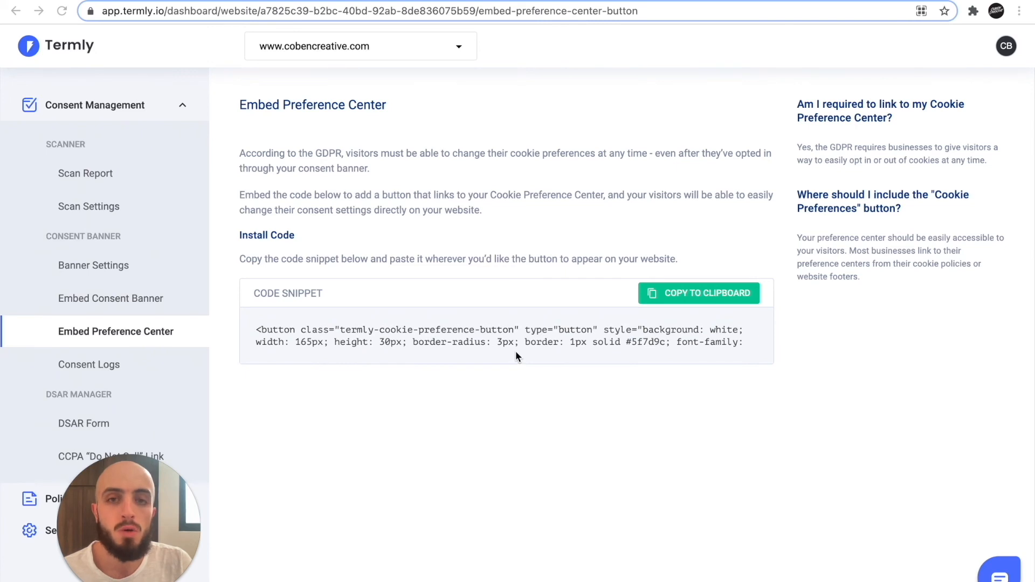
Copy the Preference Center button code snippet to the clipboard.
left_click(698, 292)
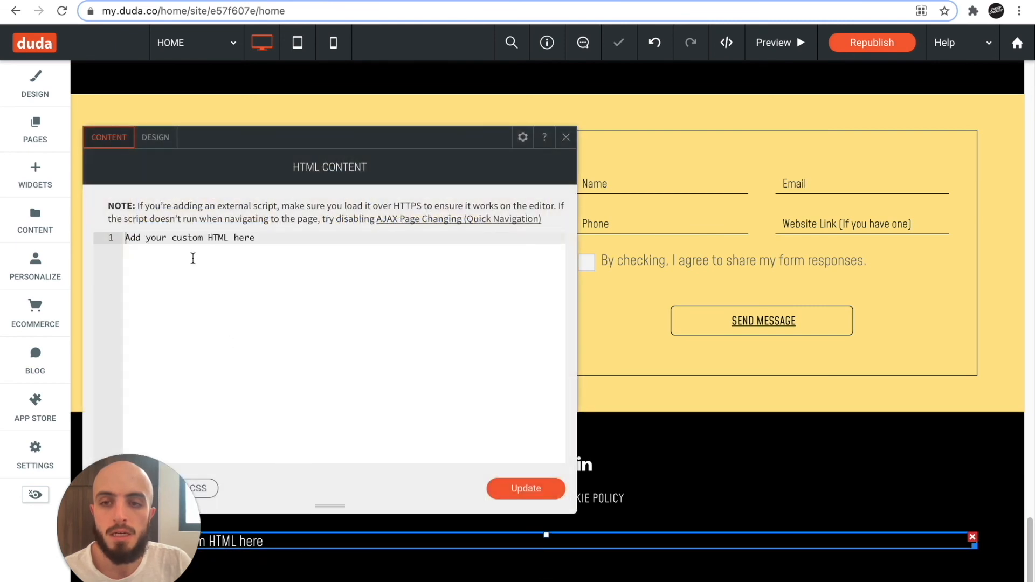
Replace the footer HTML widget's placeholder with the pasted preference button code and update it.
double_click(187, 237)
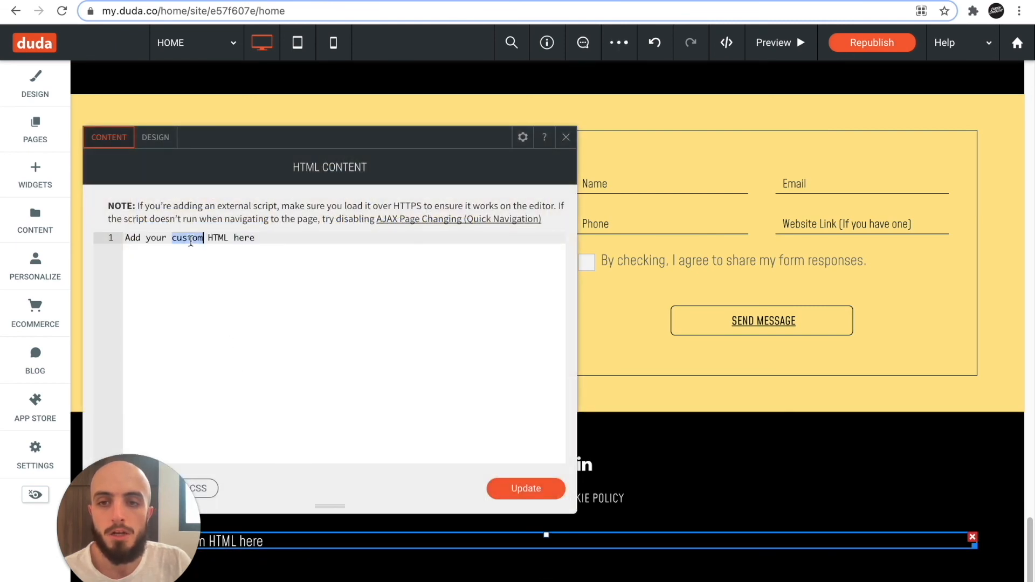
right_click(188, 238)
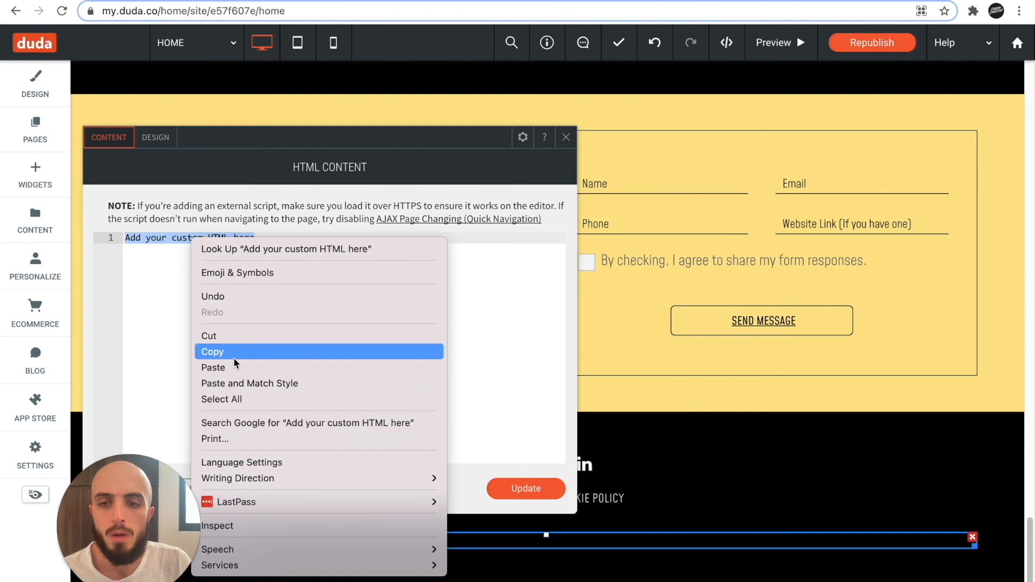
left_click(213, 368)
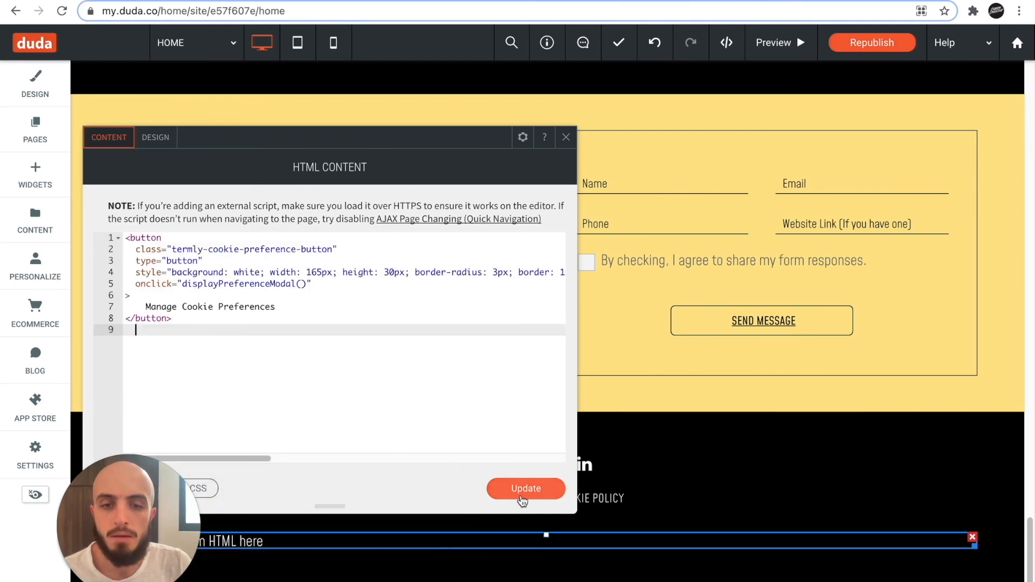
left_click(526, 488)
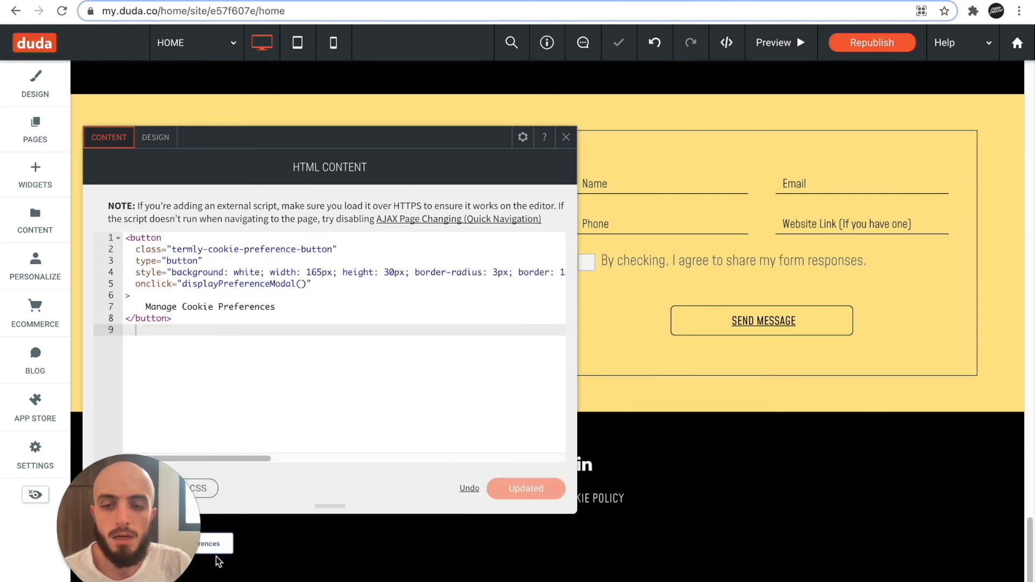
Centre-align the Manage Cookie Preferences button and republish the Duda site.
left_click(522, 138)
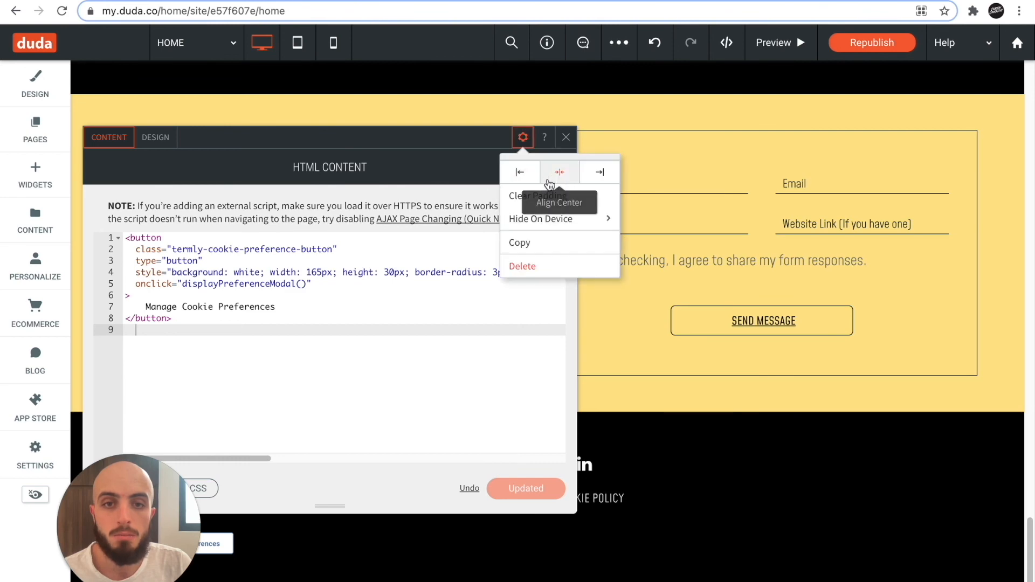
left_click(565, 138)
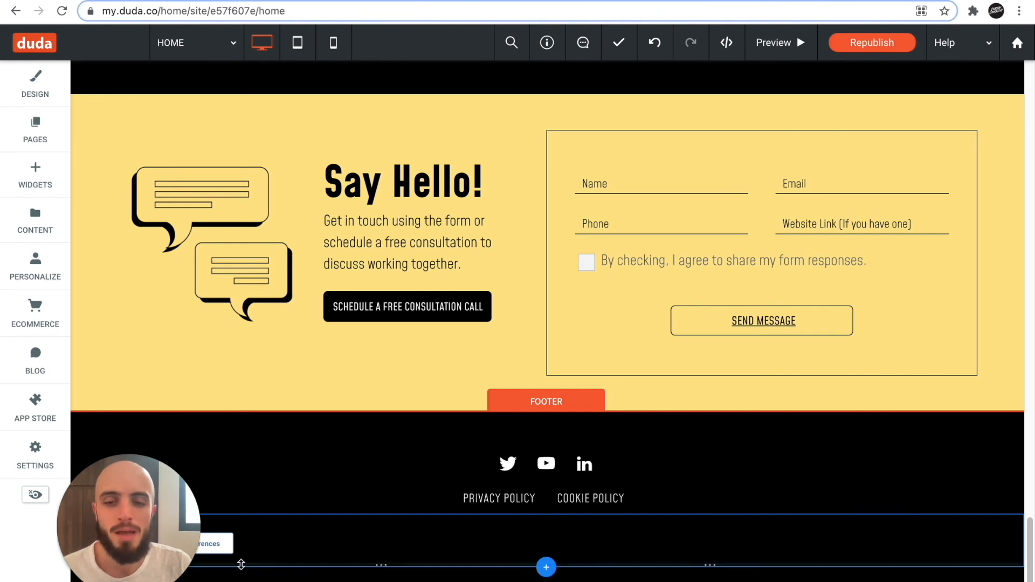
mouse_move(871, 43)
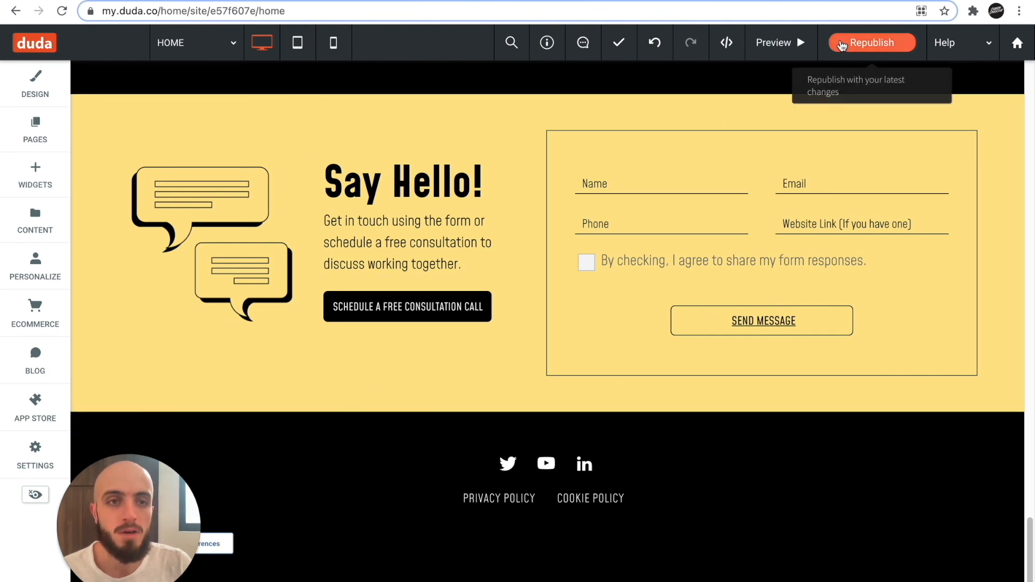
left_click(871, 43)
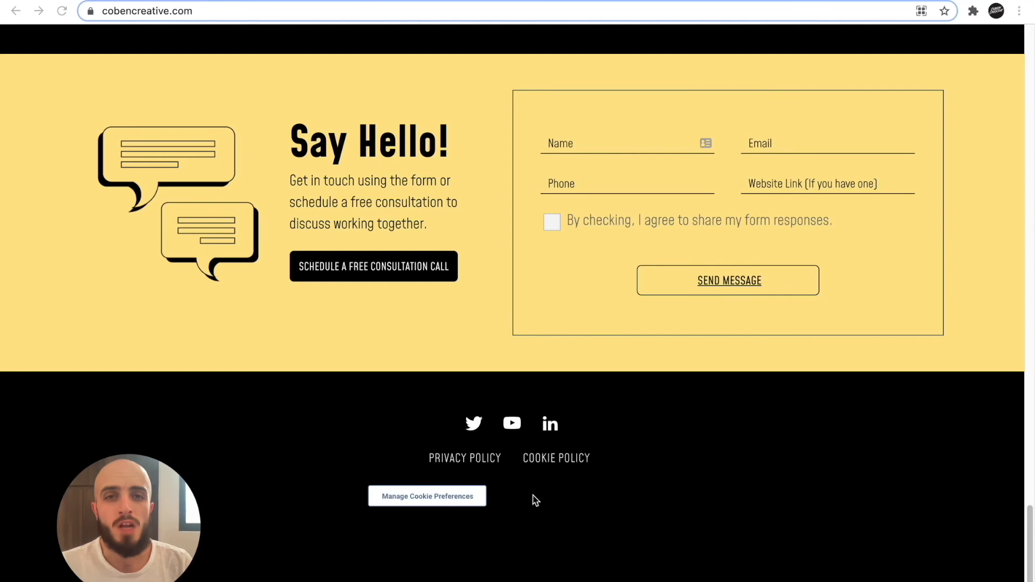
mouse_move(452, 502)
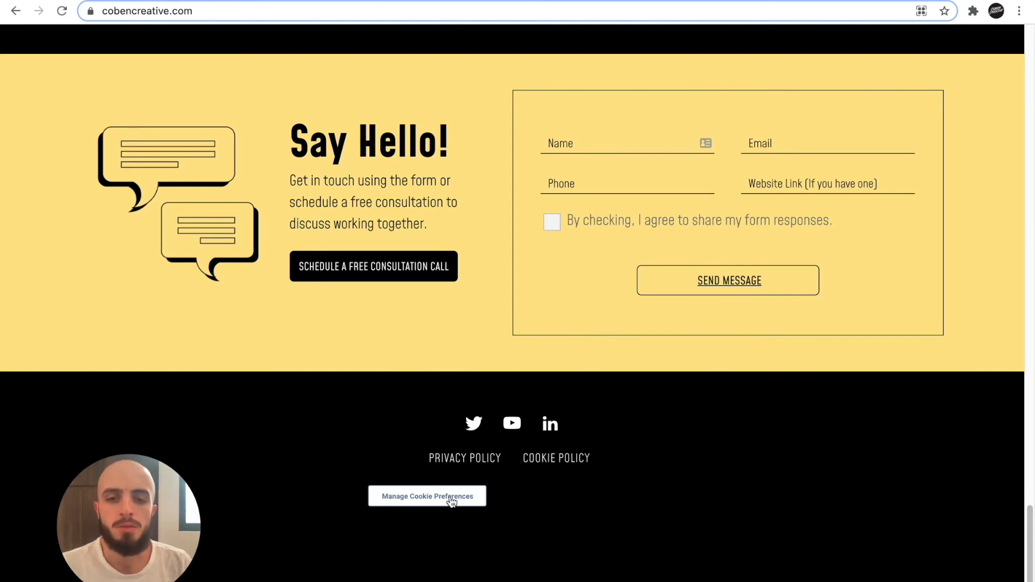
Use the footer Manage Cookie Preferences button to open and review the preferences panel.
left_click(426, 496)
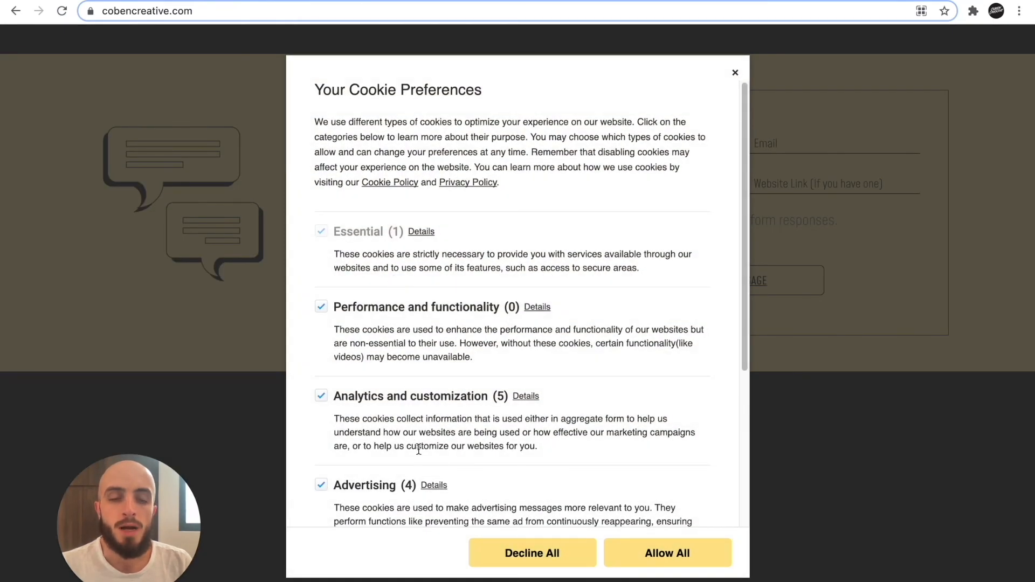
scroll("down", 3)
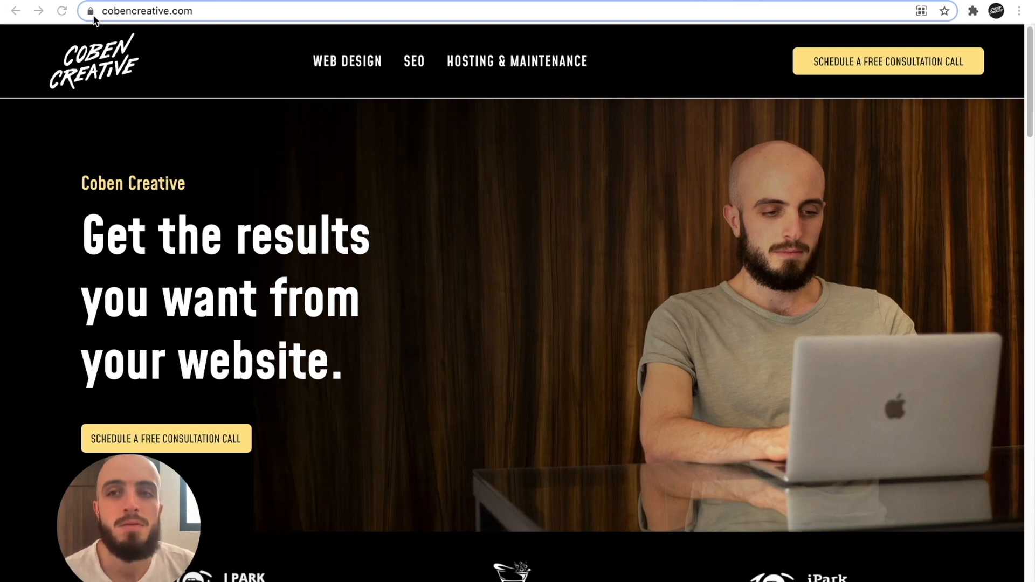
left_click(91, 11)
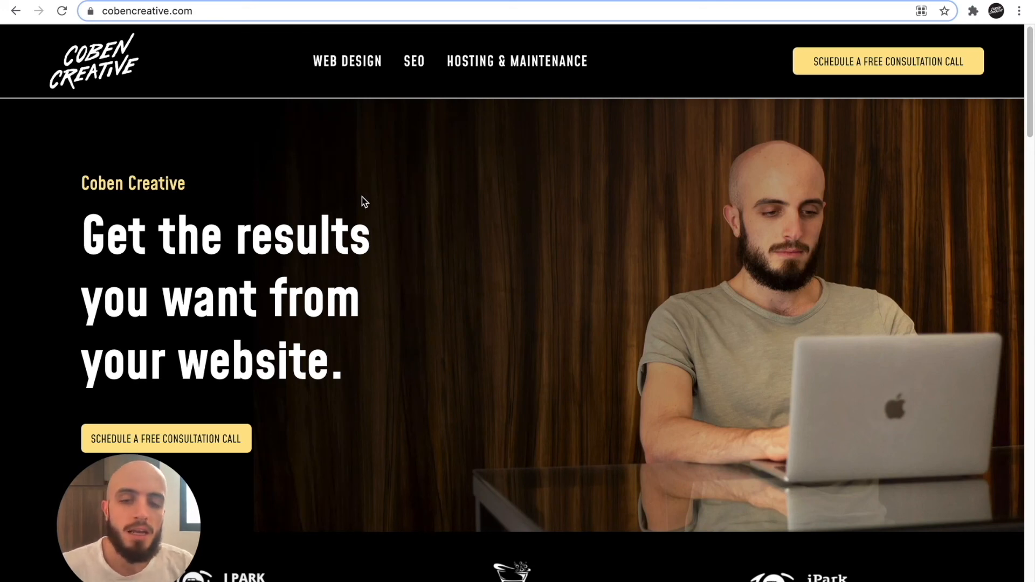
scroll("down", 3)
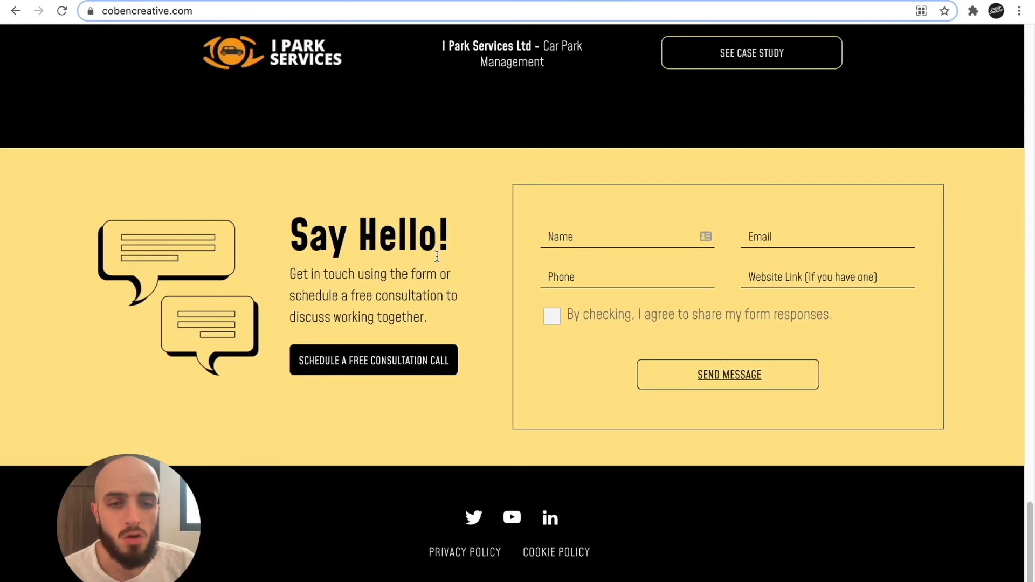